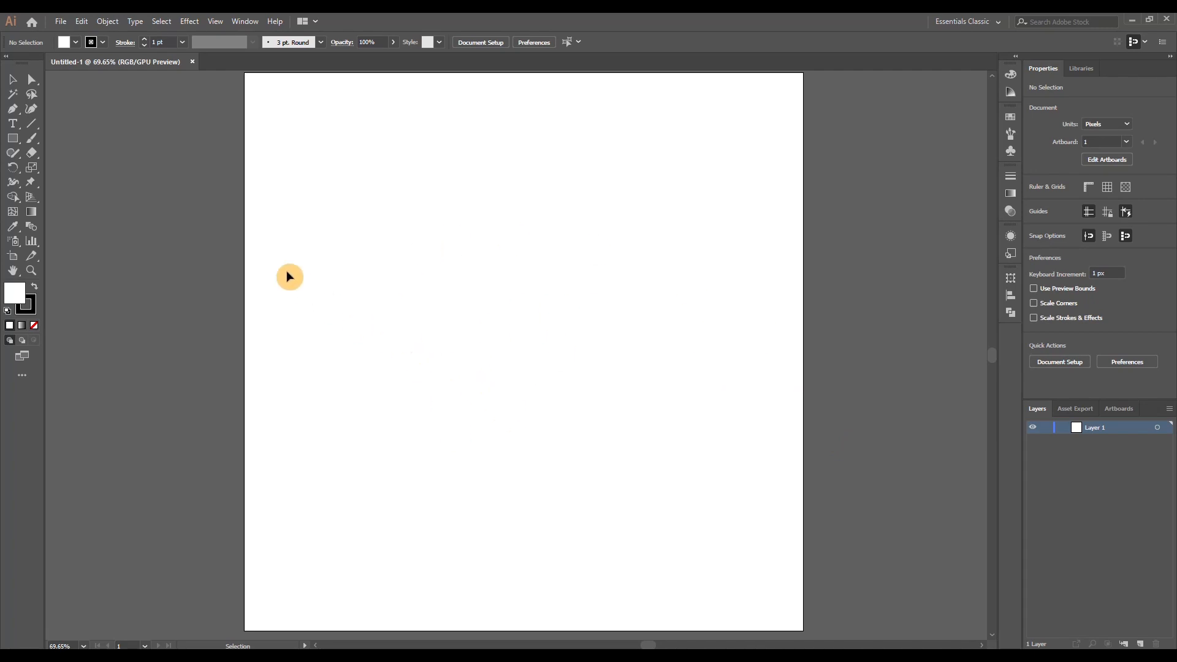
Place the Wayfarer sunglasses photo onto the artboard via File > Place.
click(60, 20)
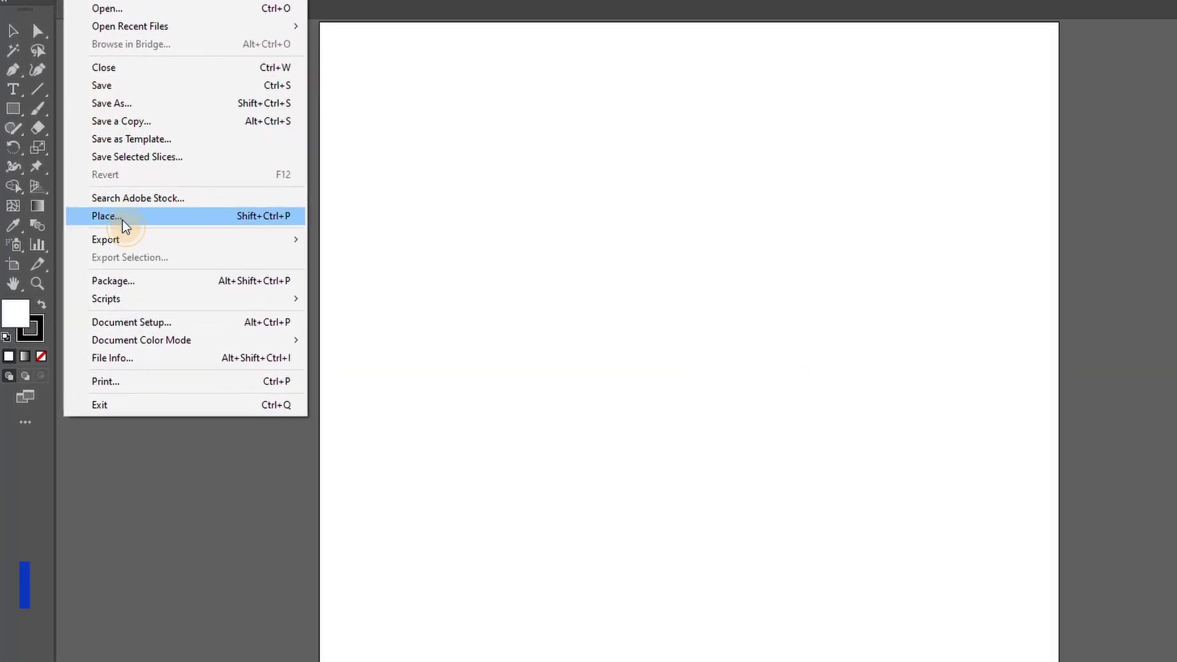
click(105, 216)
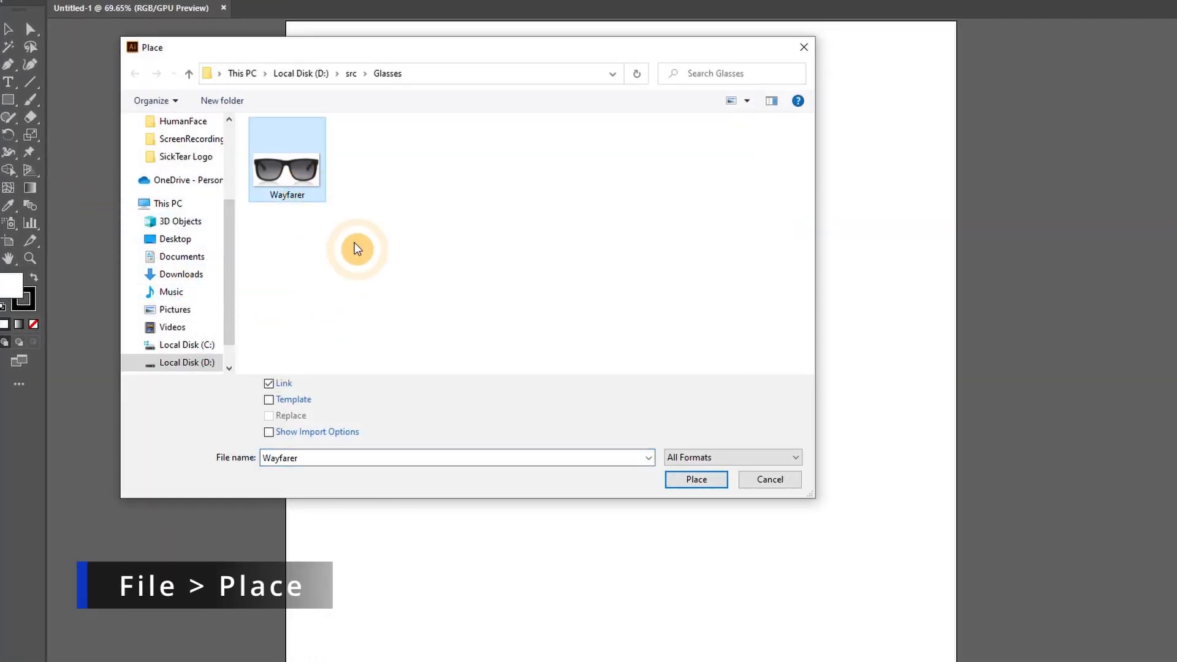
click(694, 480)
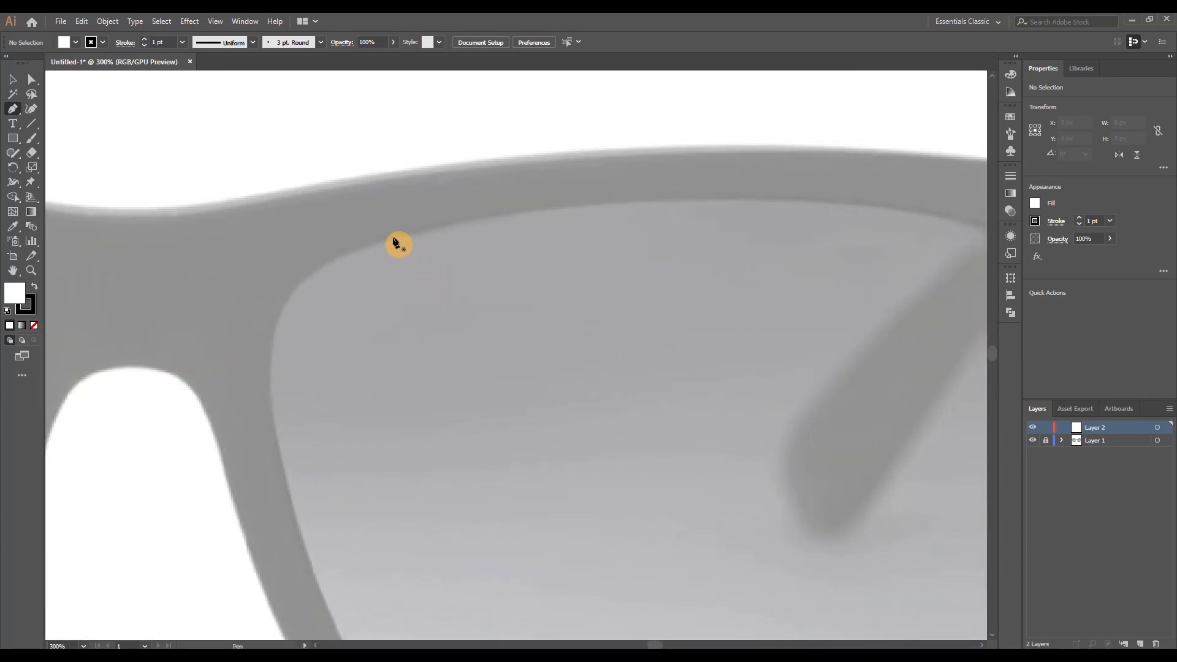
Trace the right lens's inner edge with the Pen tool and smooth its anchor curves.
click(629, 206)
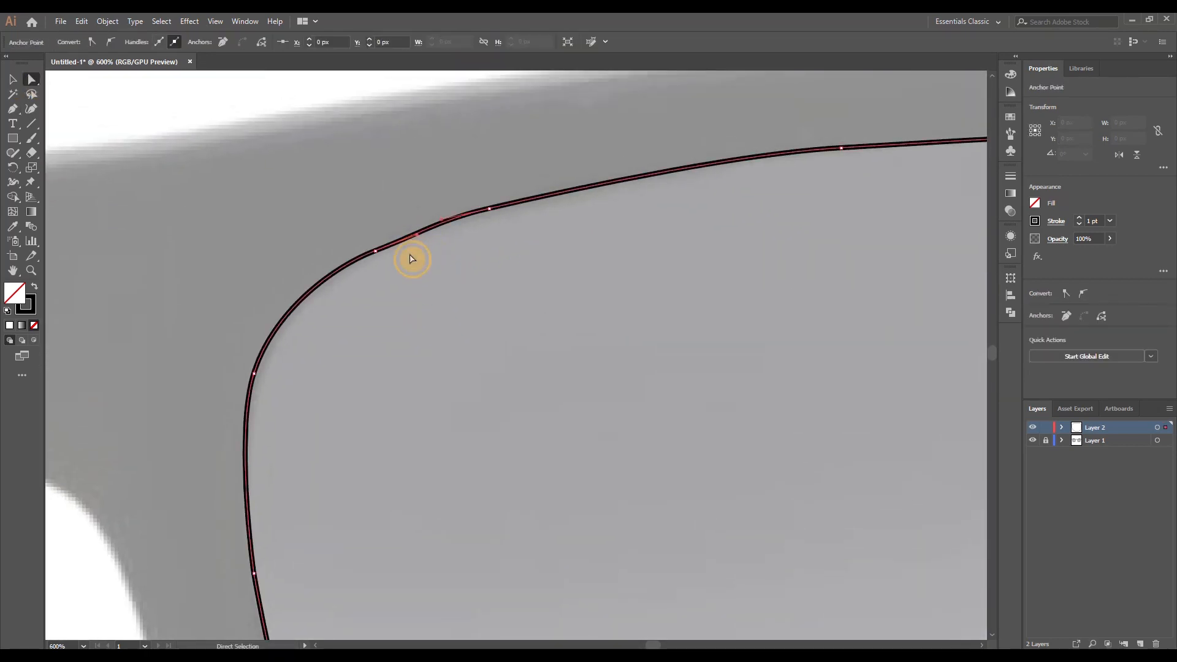
click(413, 251)
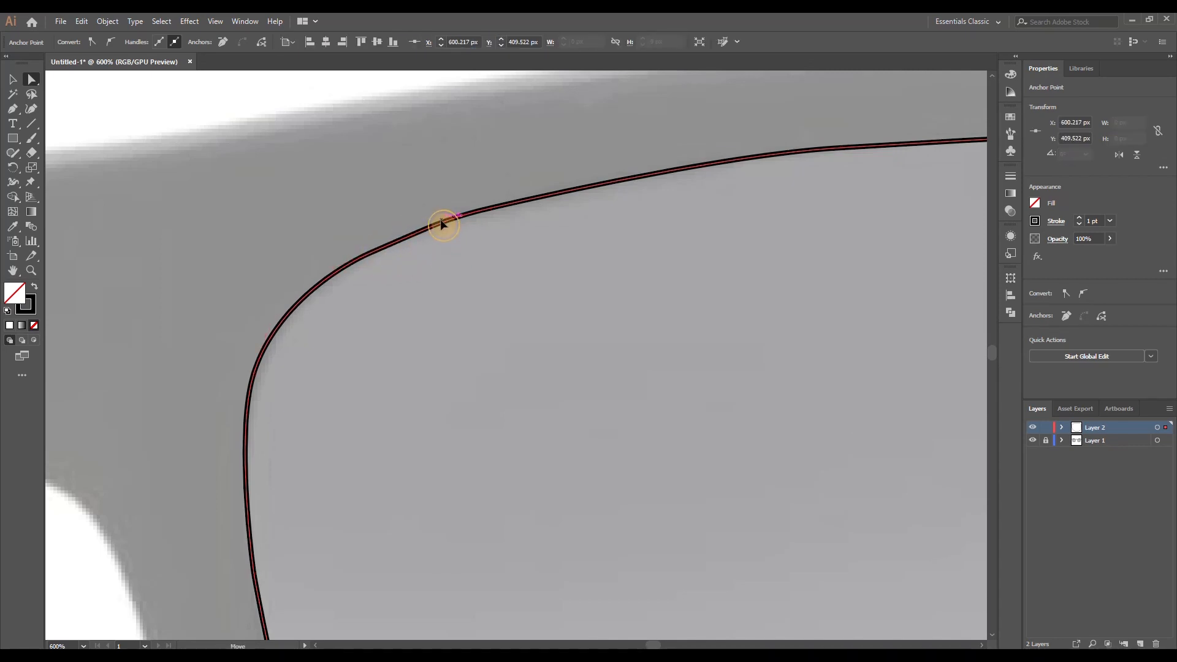
drag(443, 225, 421, 233)
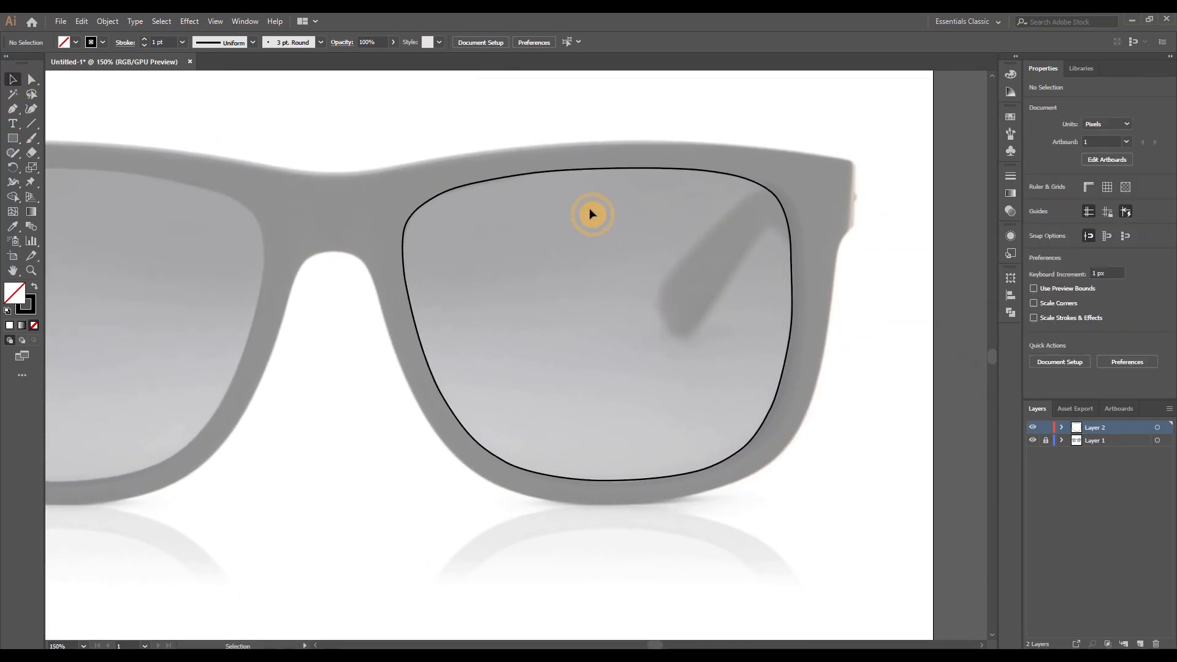
Paste a copy of the lens outline in front and reflect it vertically for the left lens.
key(ctrl+c)
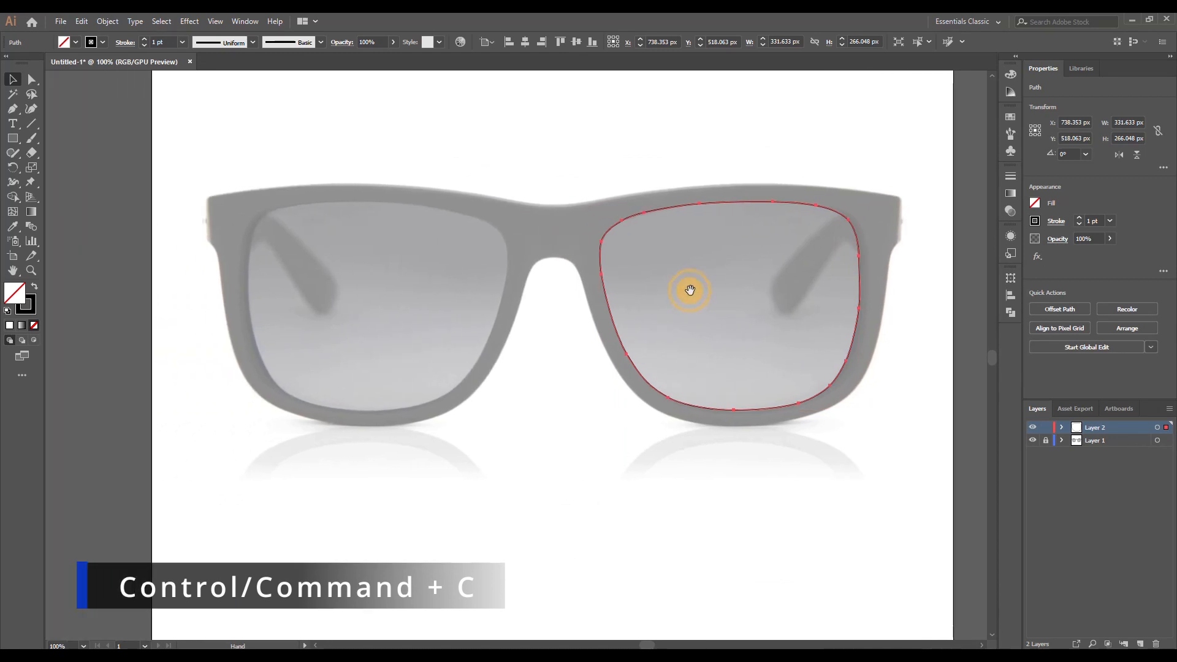
key(Ctrl+C)
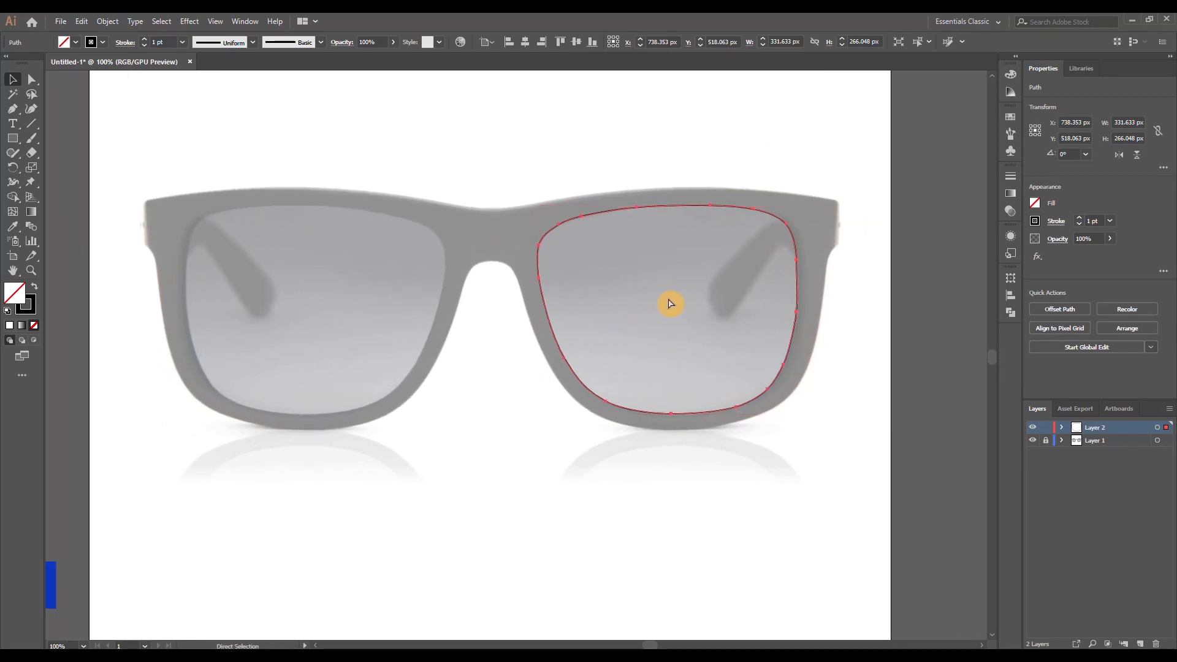
right_click(671, 304)
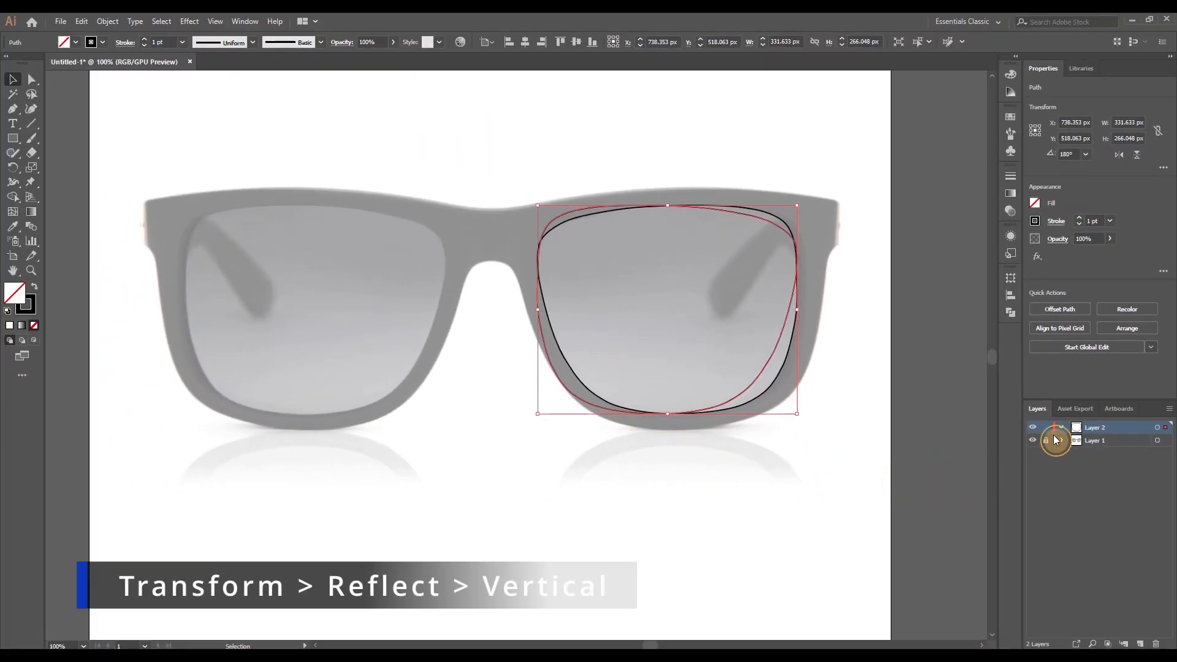
click(1063, 426)
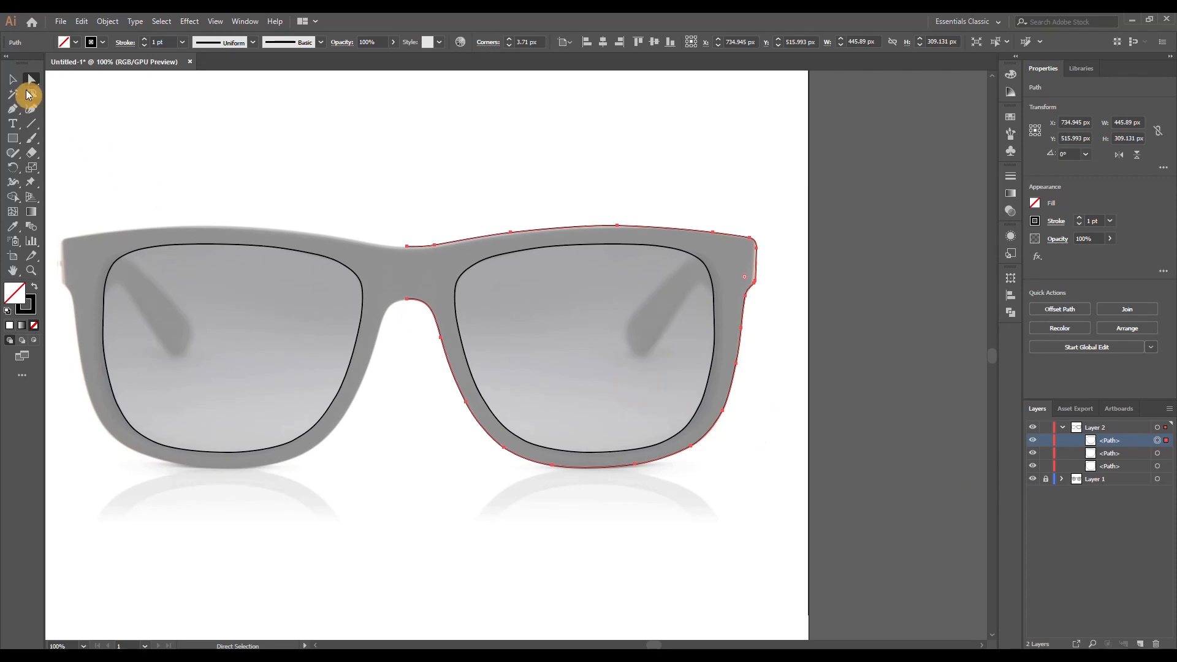
Reflect the frame half vertically and join both halves into one outer frame outline.
click(12, 79)
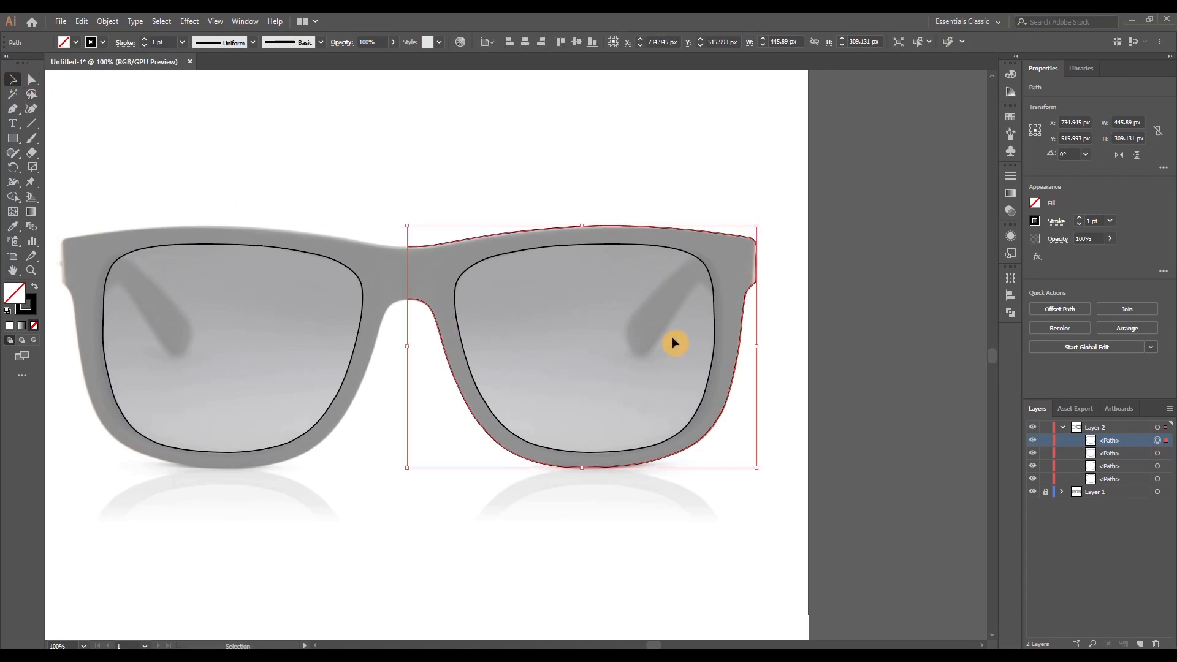
right_click(674, 343)
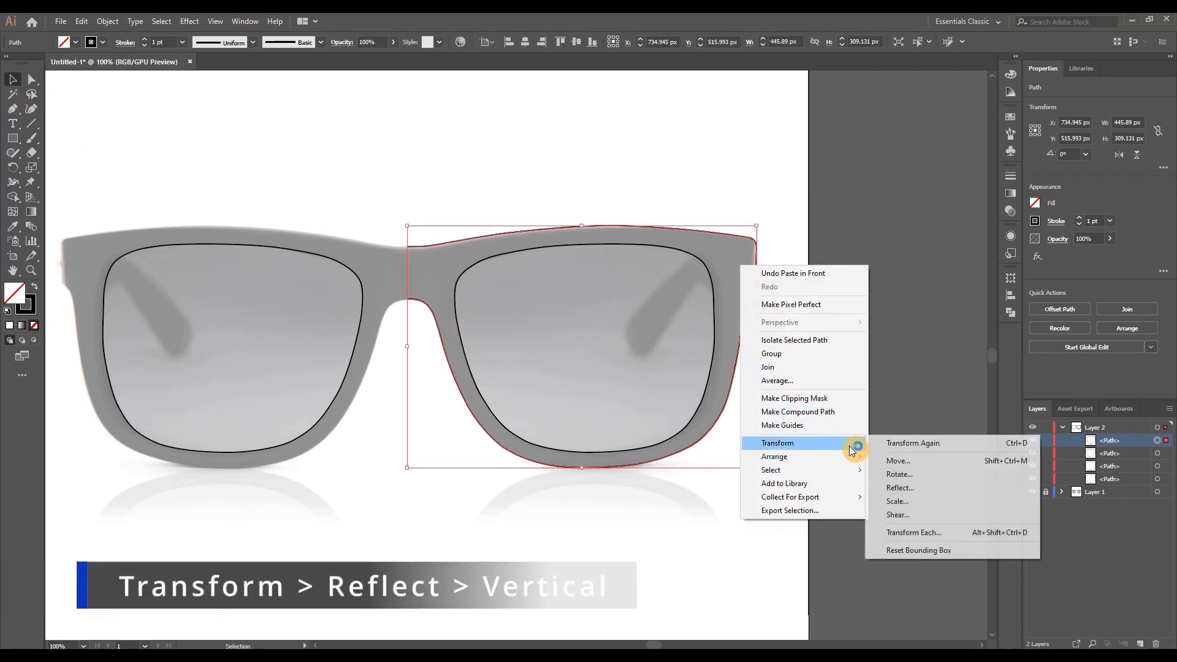
click(900, 486)
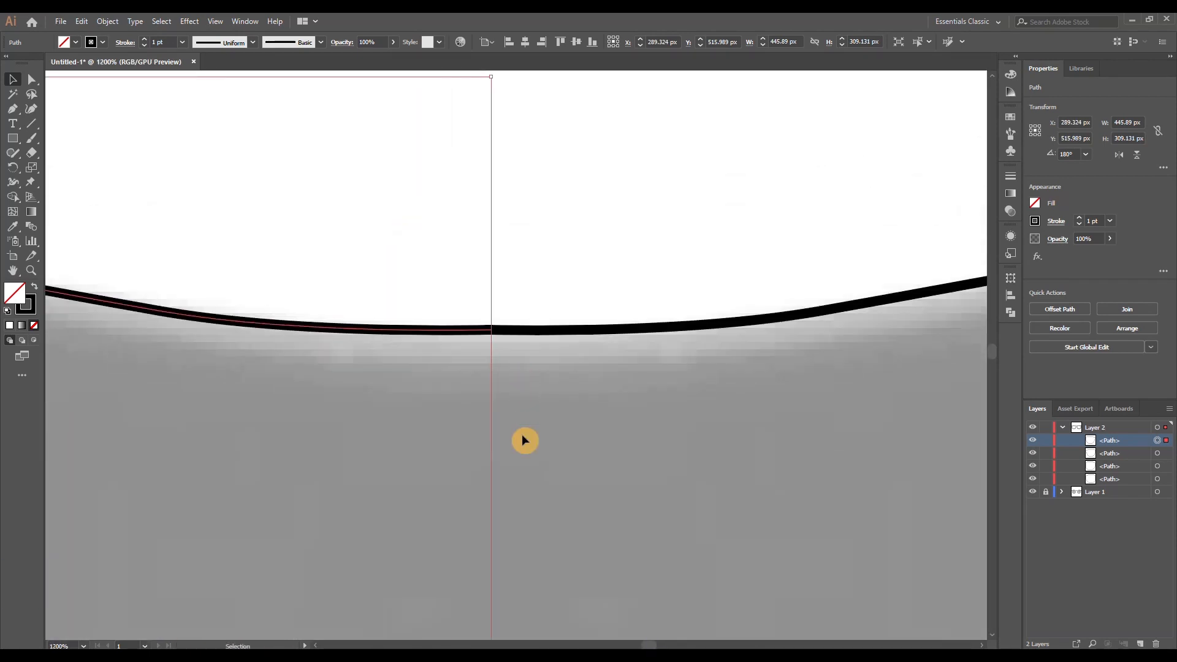
click(581, 386)
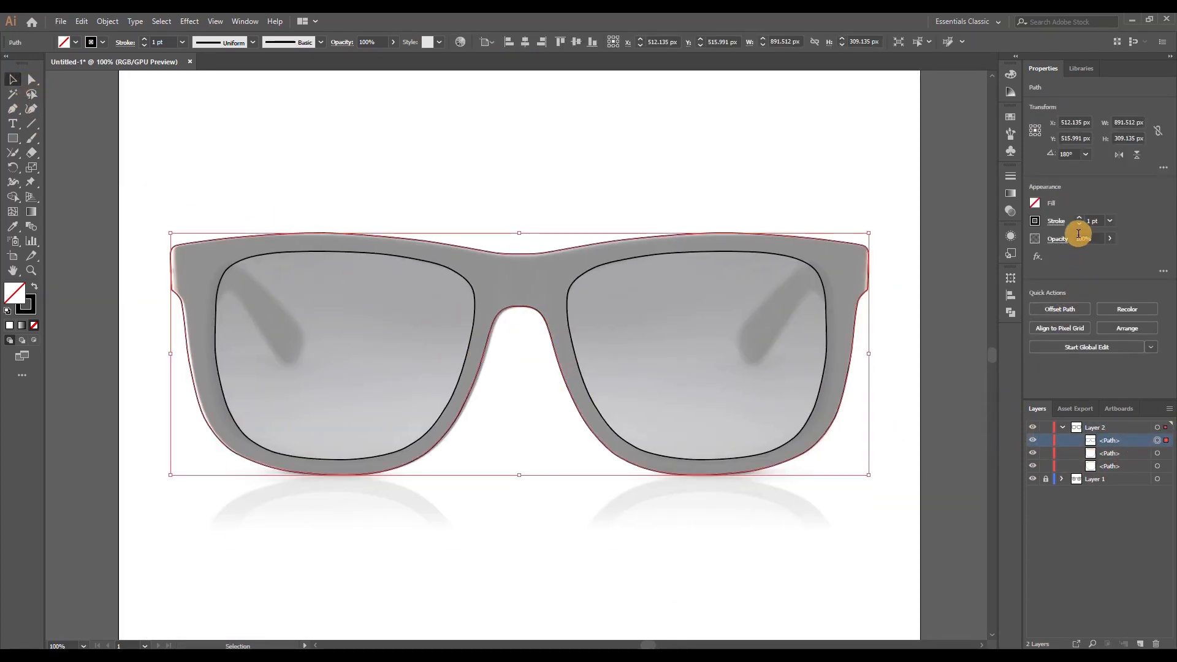
Fill the frame black and bring up the Pathfinder panel to cut out the lens openings.
click(1035, 202)
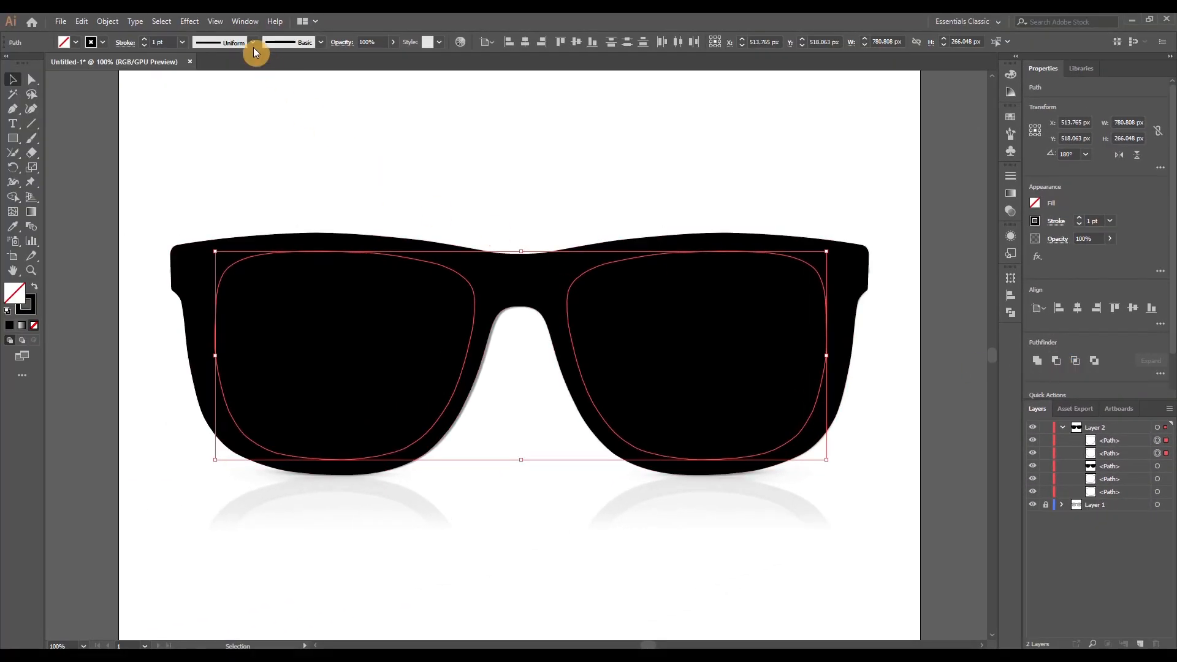
click(244, 21)
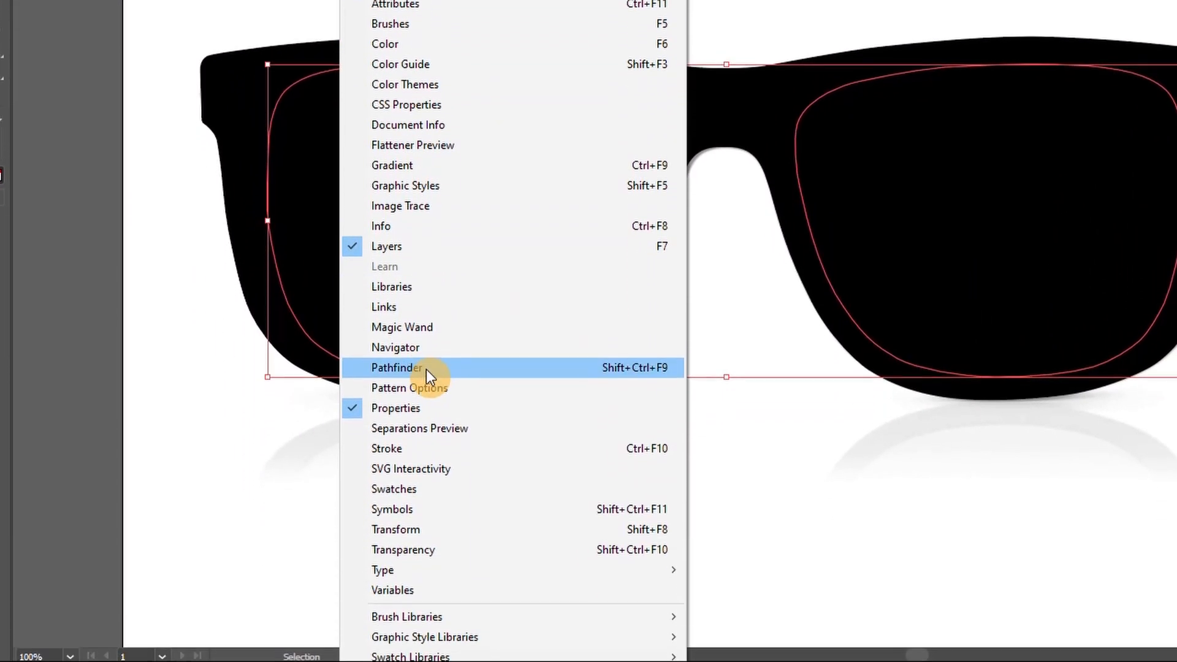
click(396, 367)
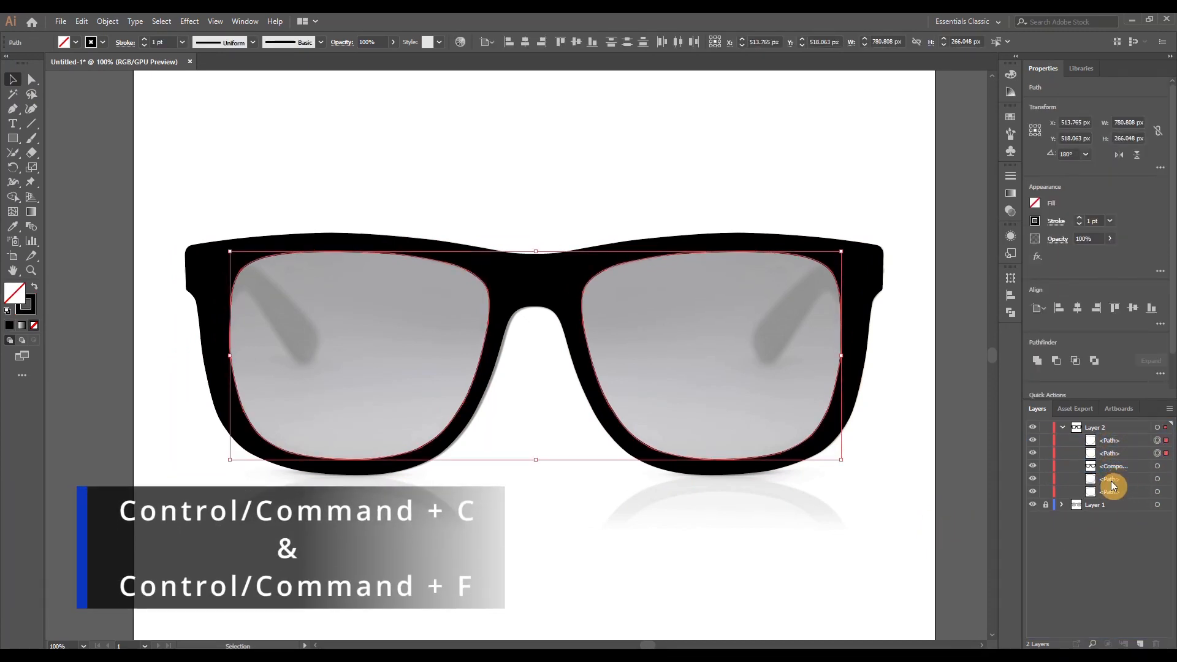
Paste the lens outlines in front and give them 2 pt black strokes.
key(ctrl+f)
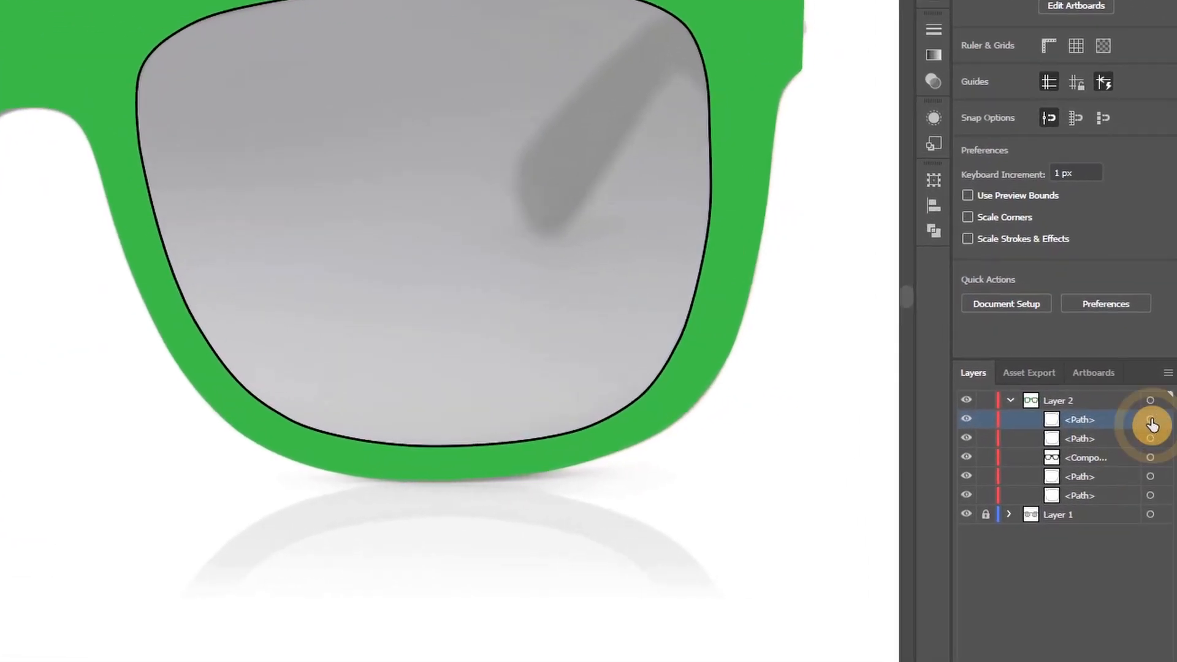
click(1151, 424)
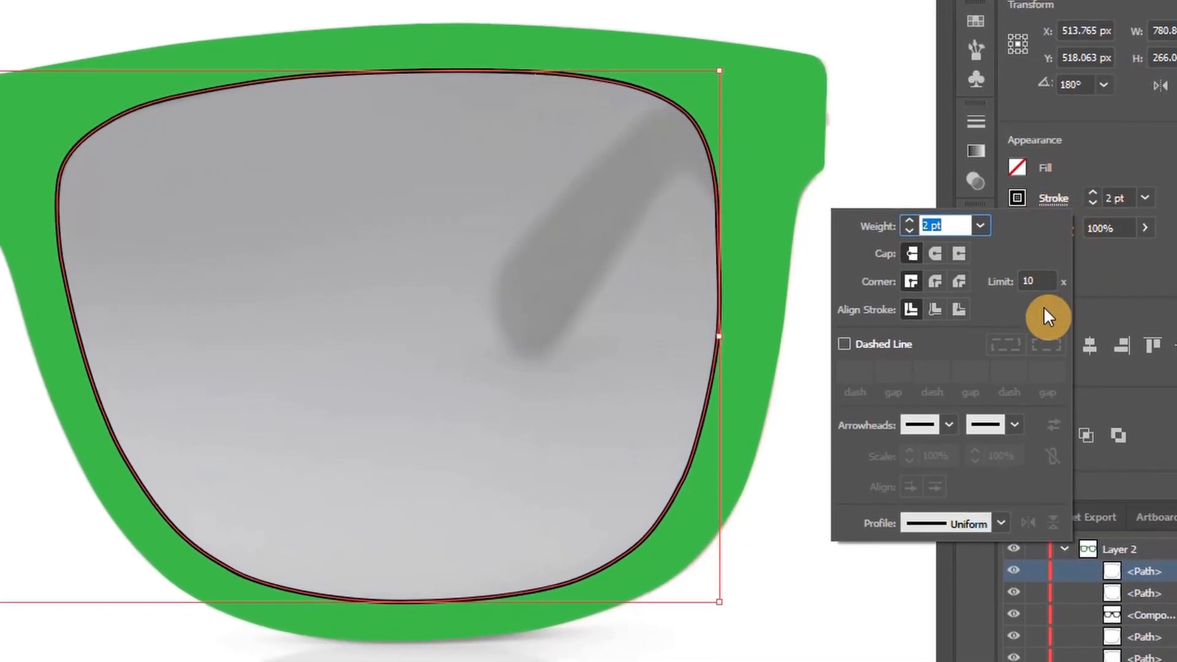
mouse_move(935, 309)
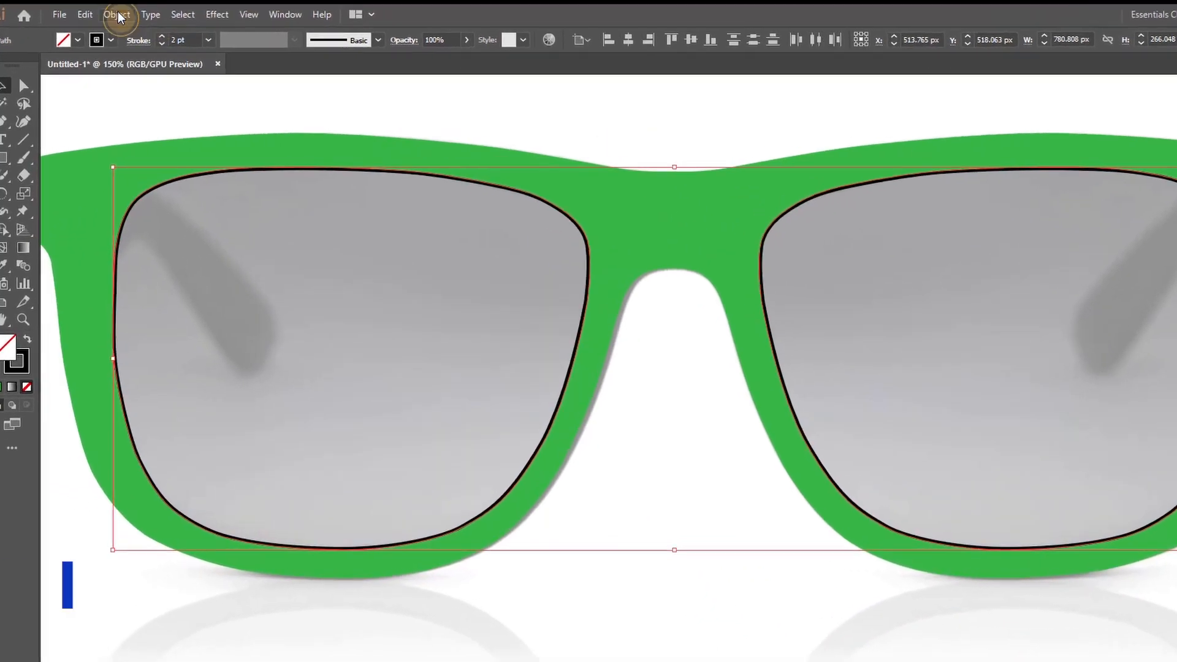
click(115, 15)
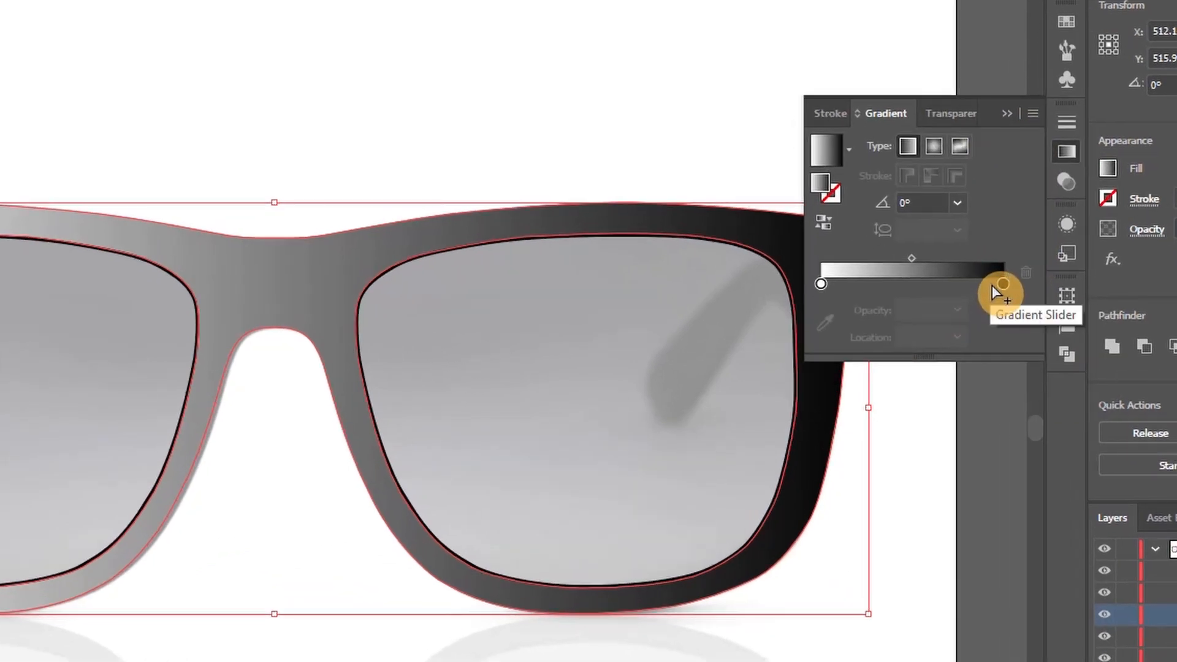
Add gradient stops to the frame fill and set them to dark greys like 4D4D4D.
click(1002, 283)
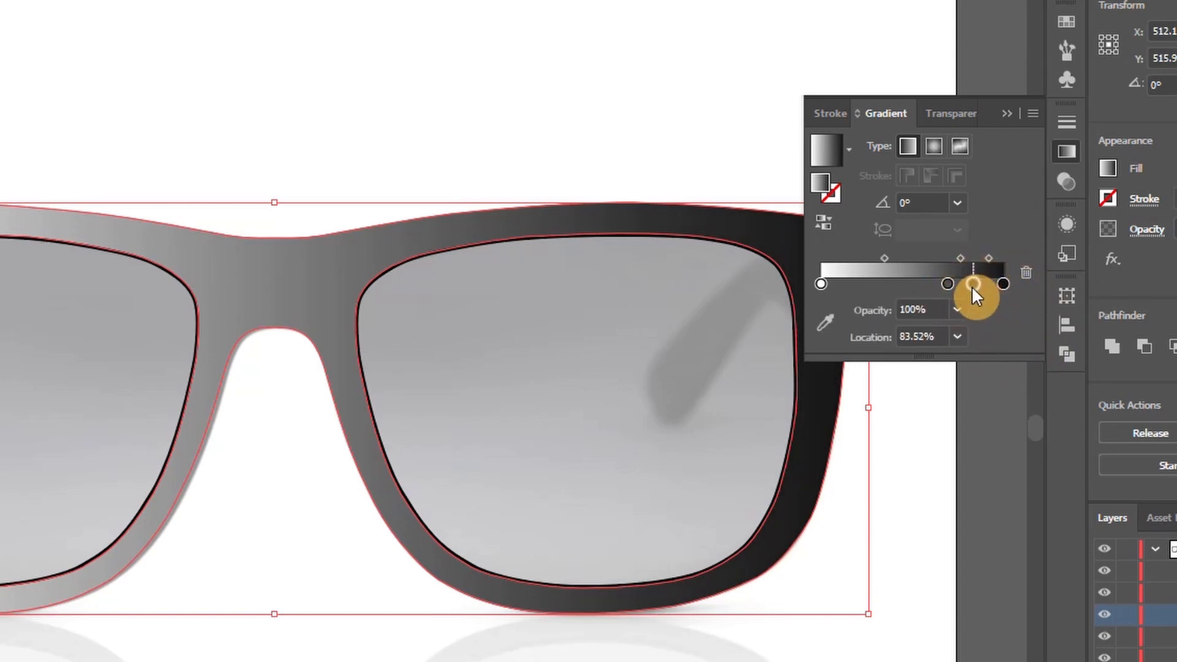
double_click(948, 283)
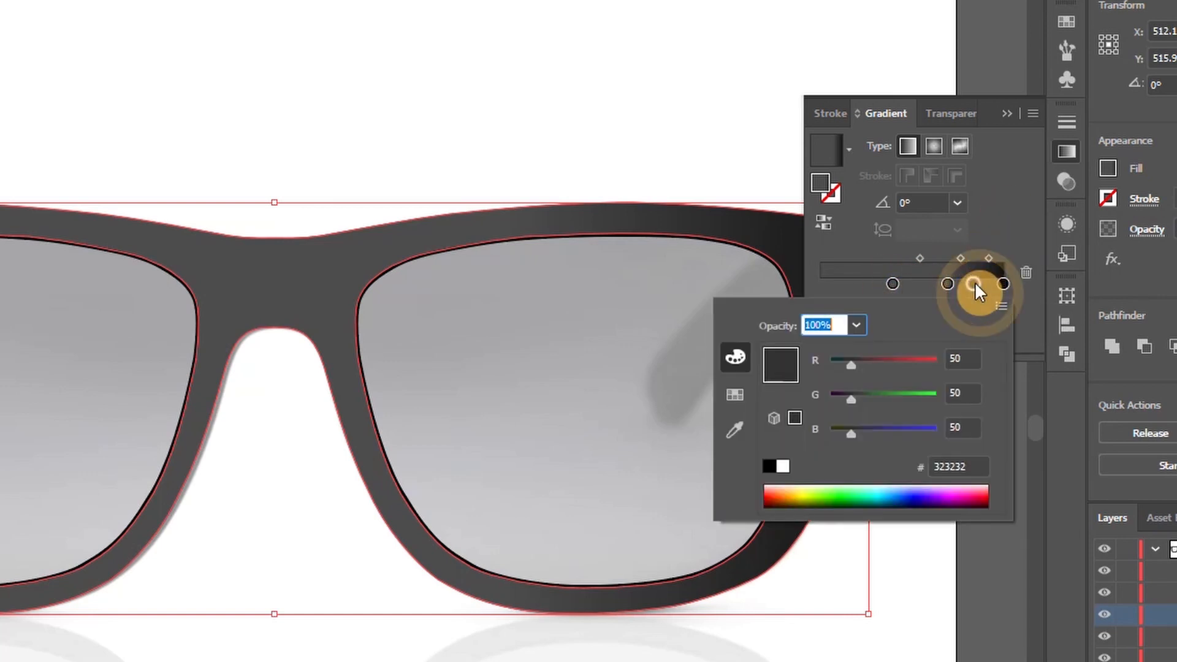
click(856, 283)
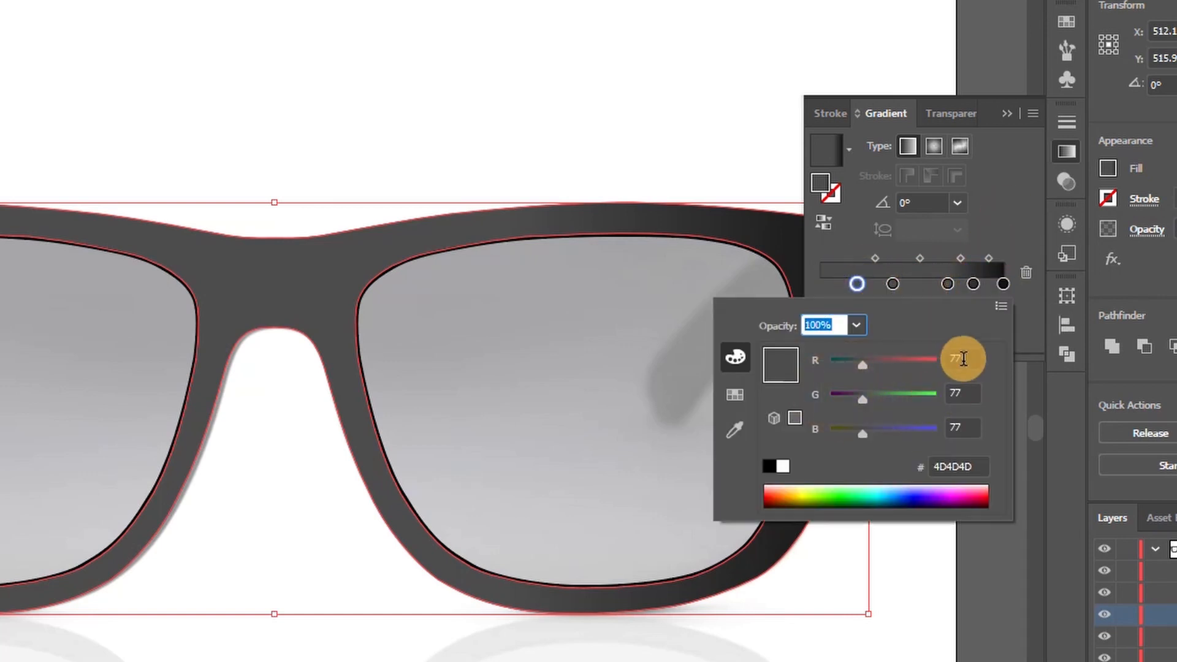
click(1004, 284)
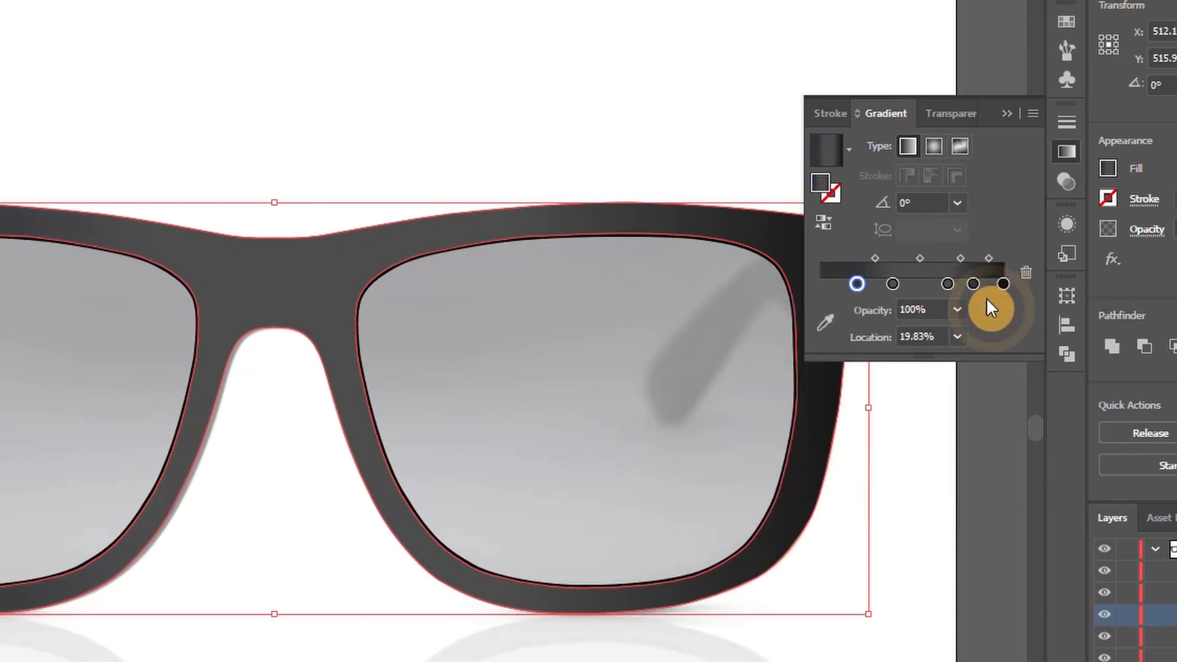
click(856, 283)
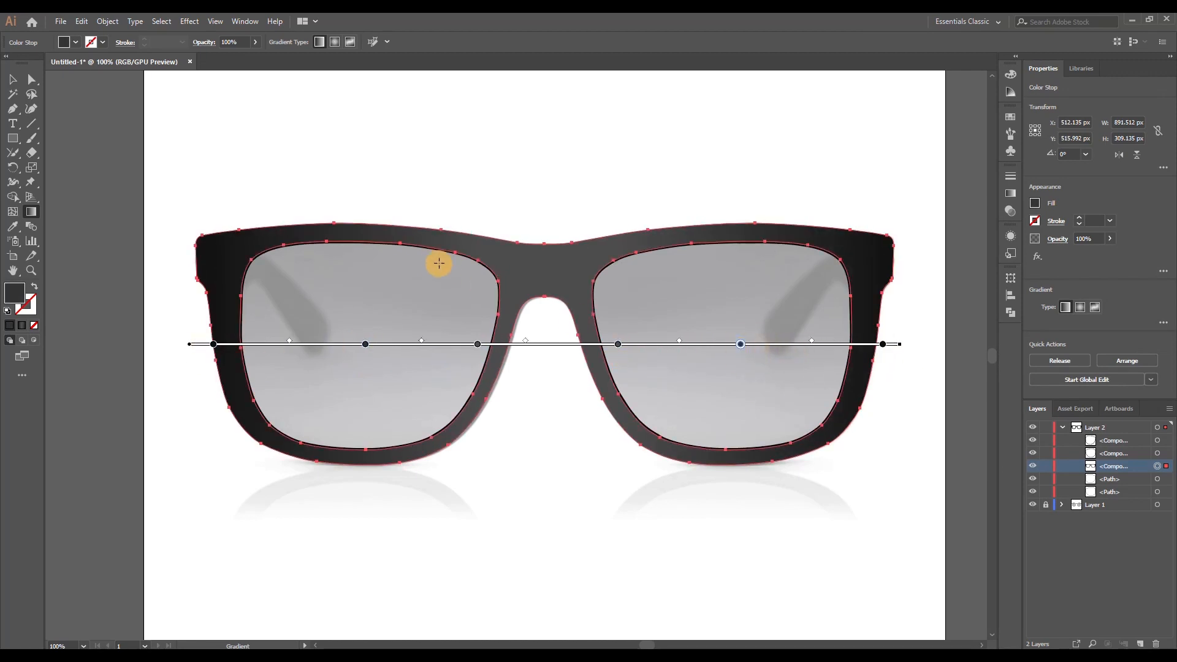
Adjust the frame's gradient stop colours with the Gradient tool and hide Layer 2.
click(12, 79)
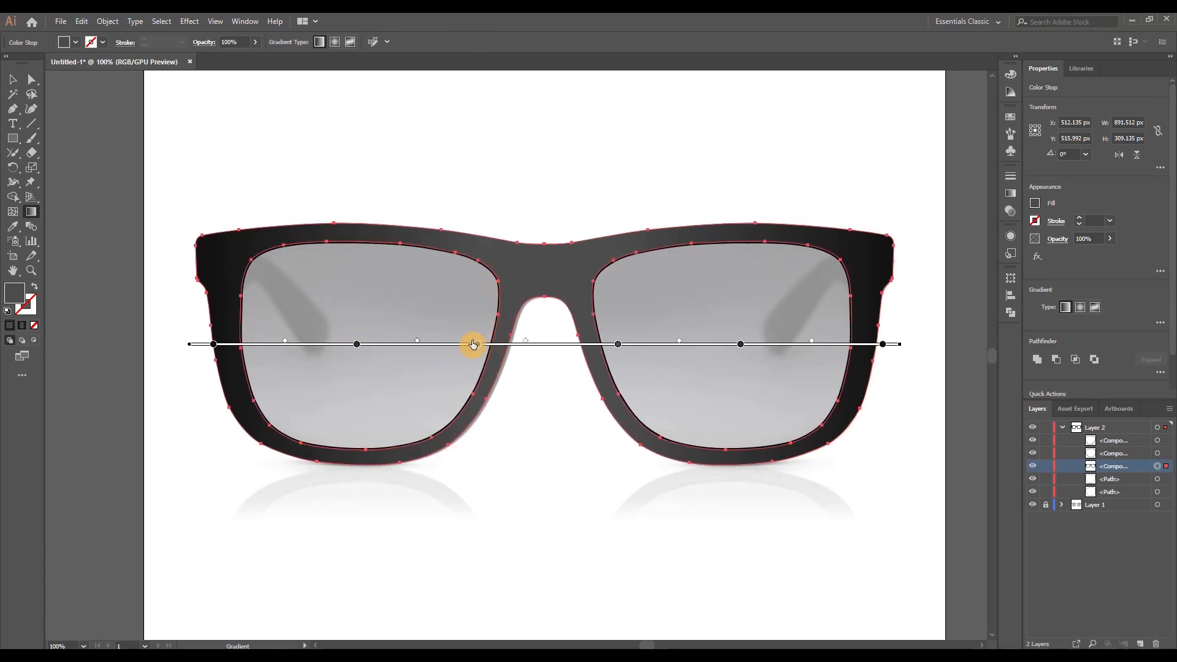
double_click(477, 344)
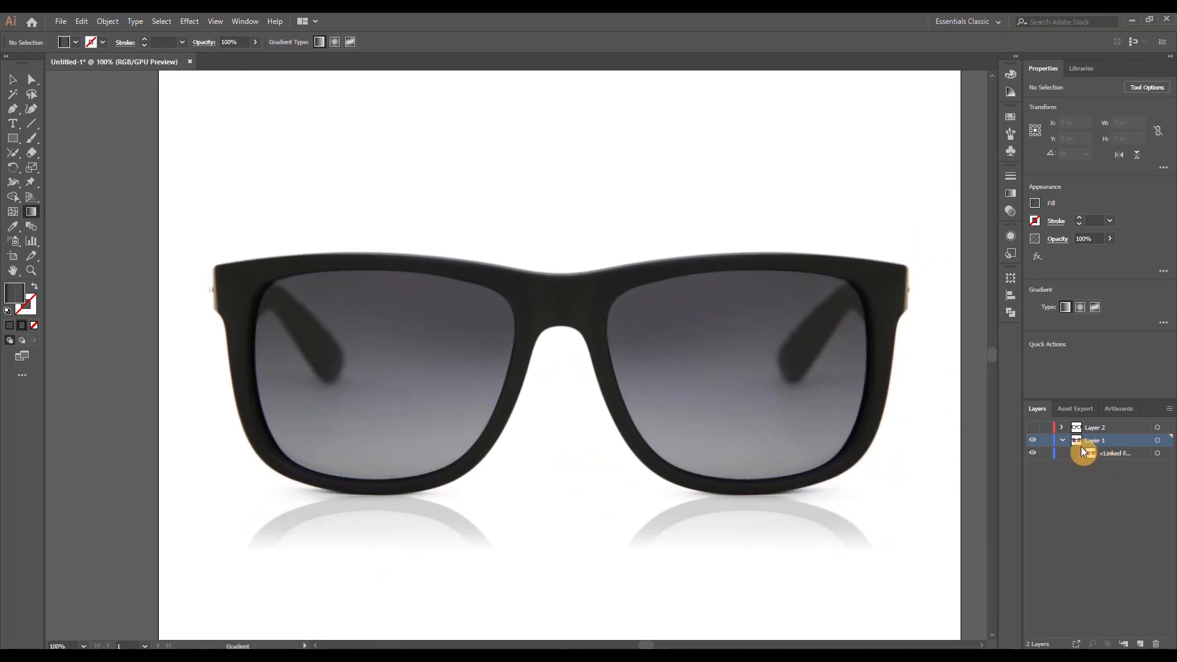
Show Layer 2 and turn the pasted frame copy into a 2 pt black stroke-only outline.
click(1114, 452)
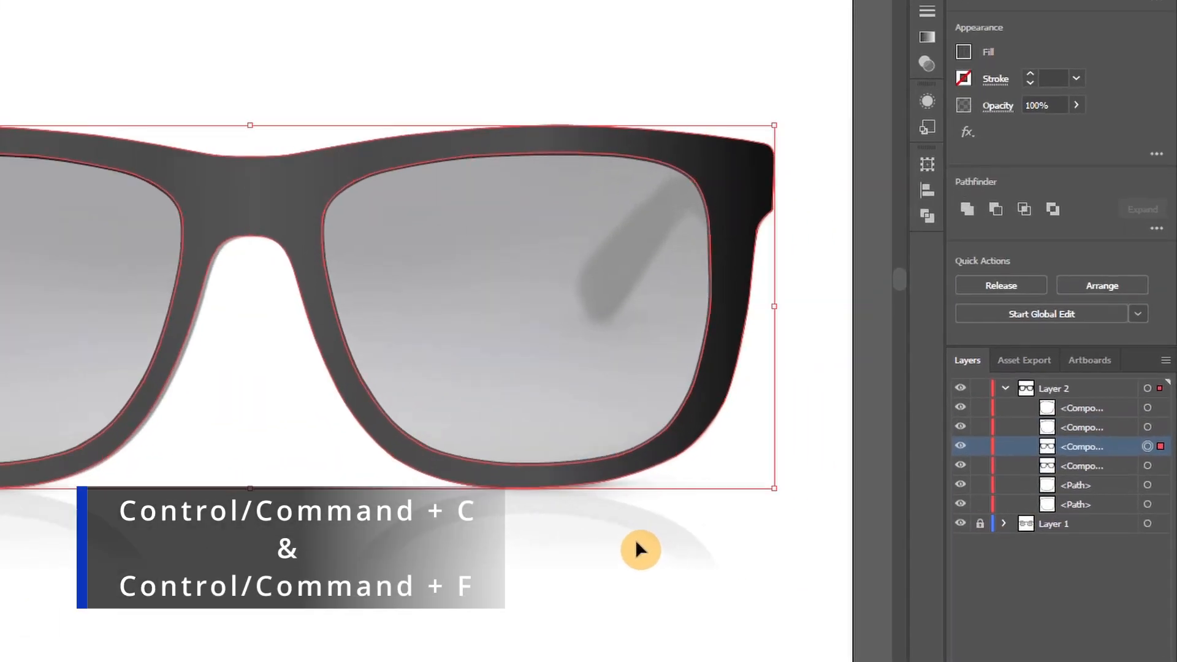
mouse_move(959, 32)
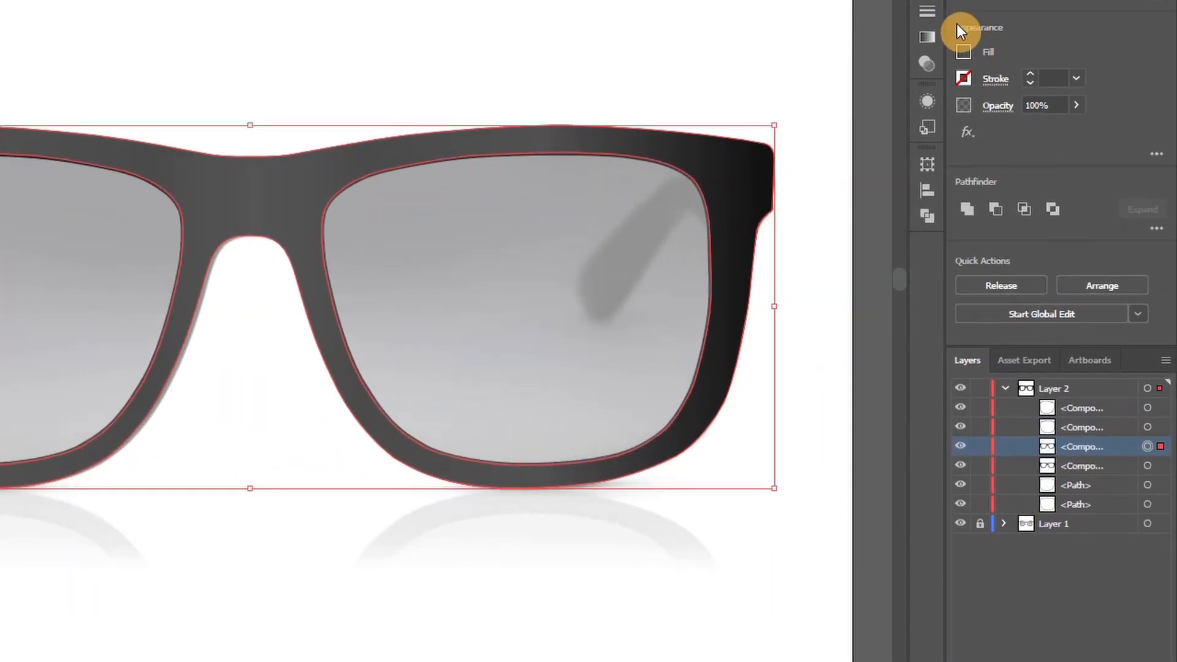
click(964, 52)
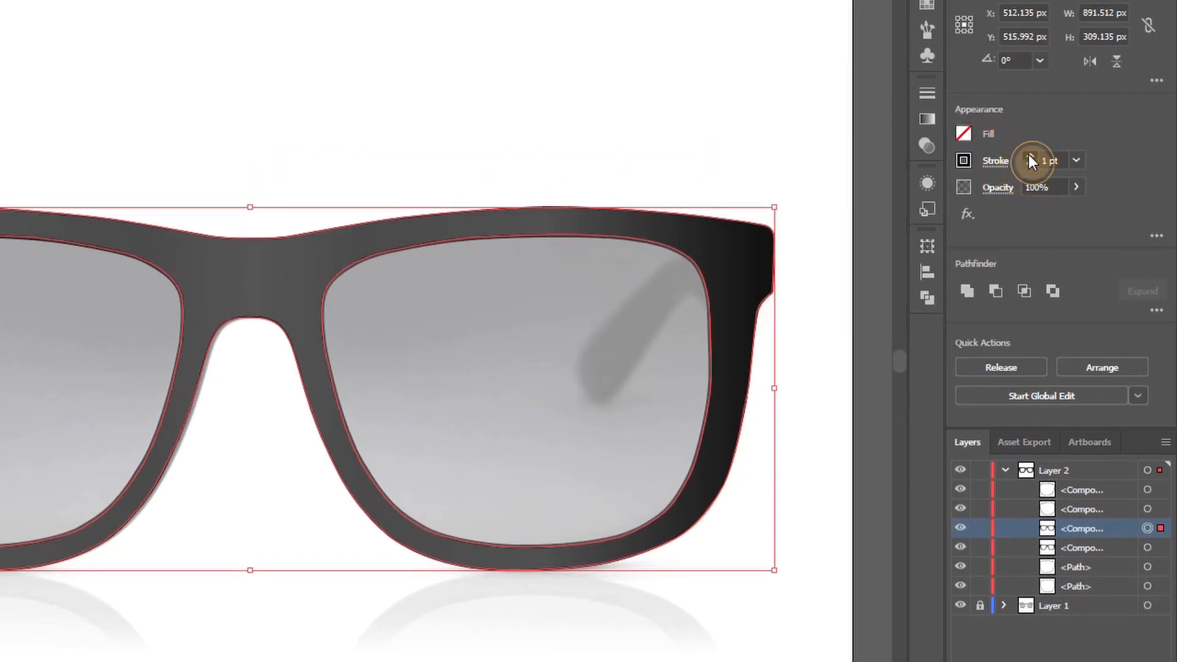
click(1030, 156)
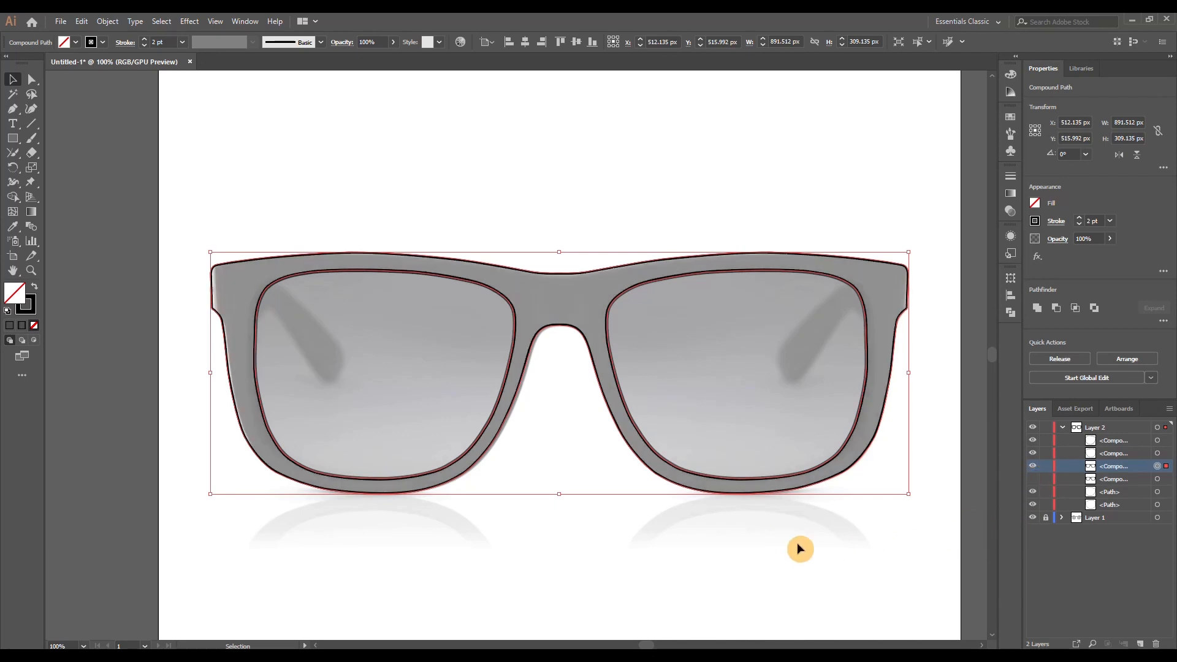
Expand the outline copy's appearance into real shapes via Object > Expand Appearance.
click(12, 93)
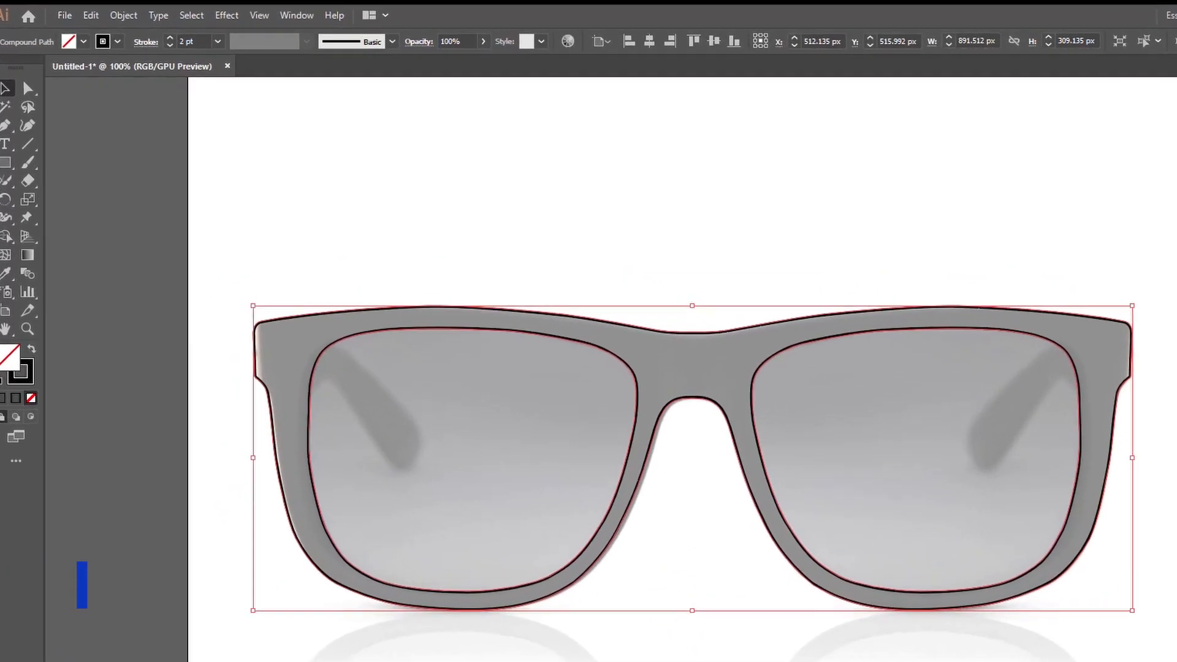
click(119, 16)
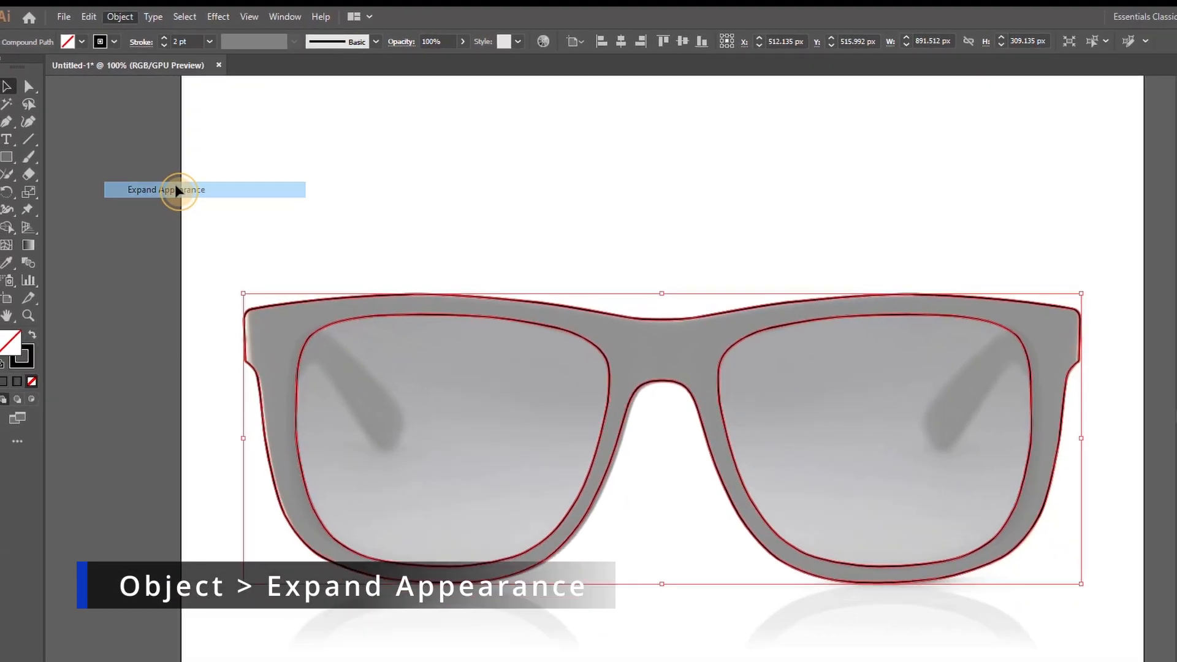
click(166, 189)
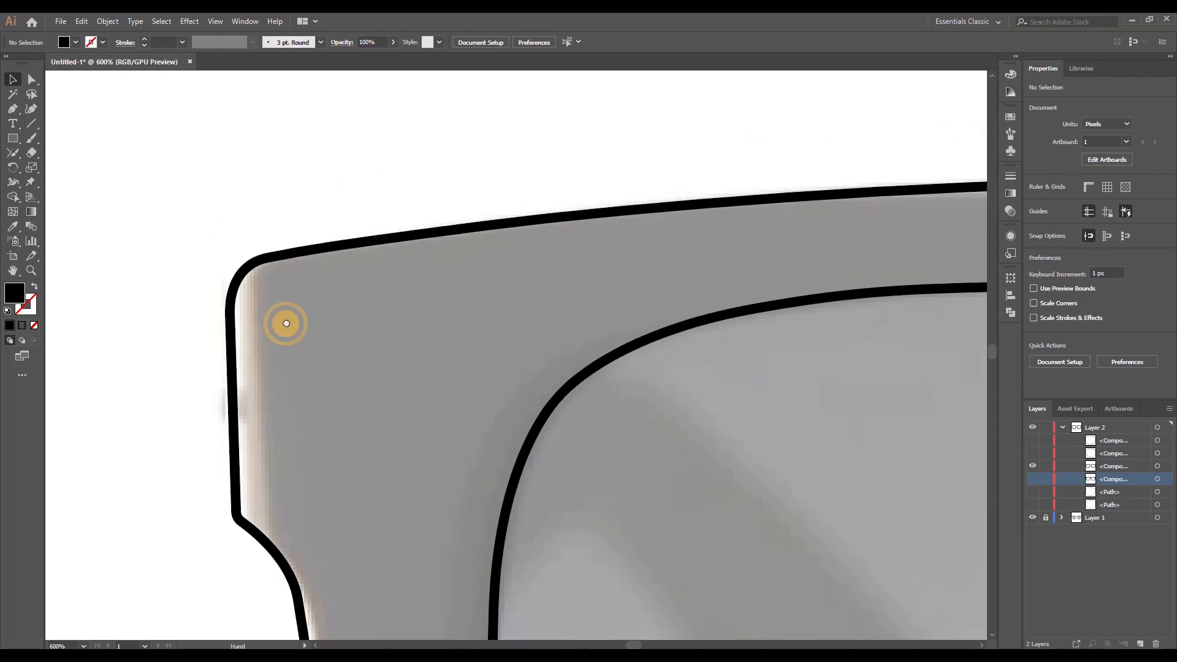
Pick the Pen tool at the frame corner and set new paths to no fill.
click(11, 79)
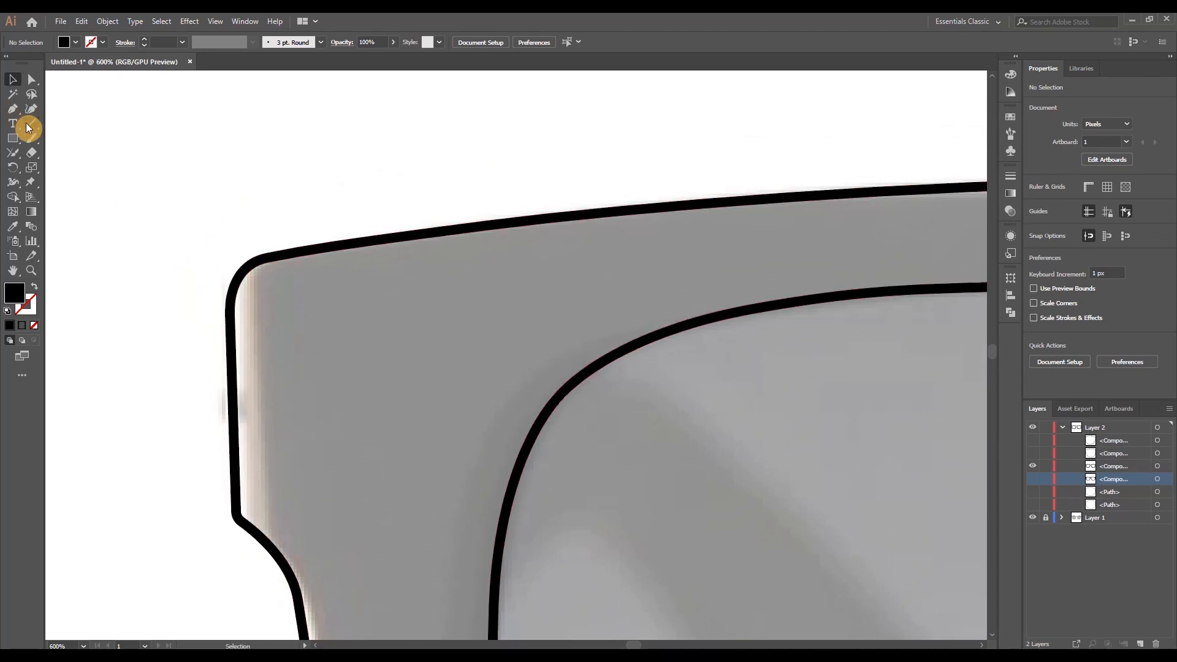
click(13, 108)
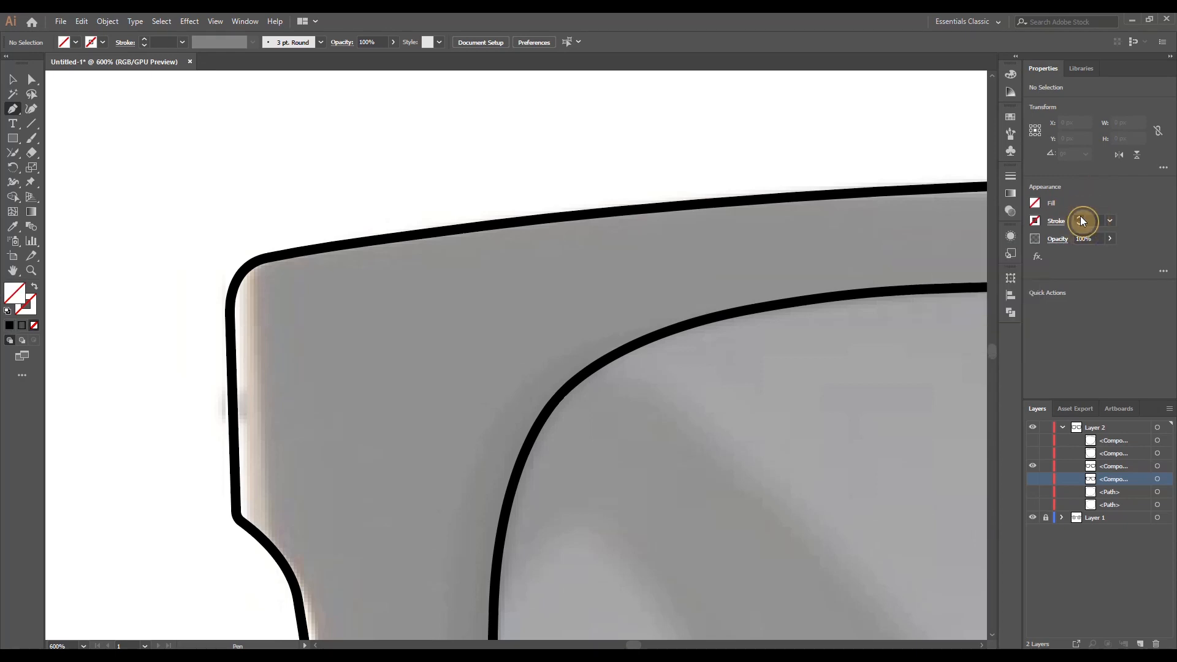
click(1035, 220)
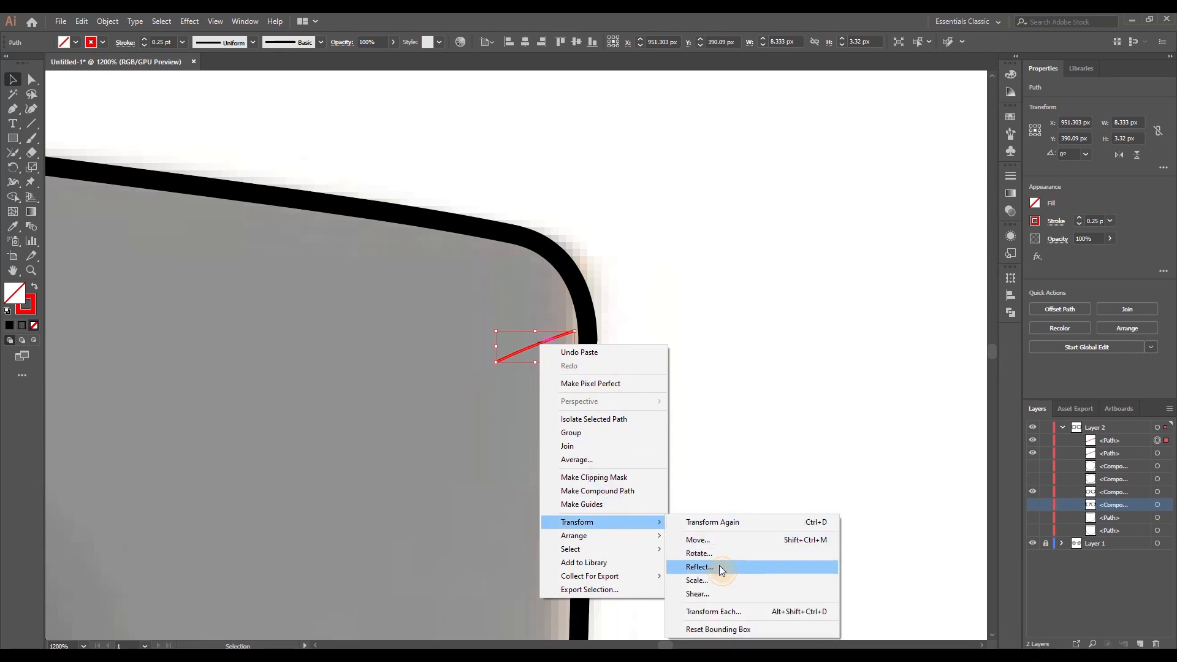
Mirror the short cutting line across the frame outline with Transform > Reflect.
click(697, 566)
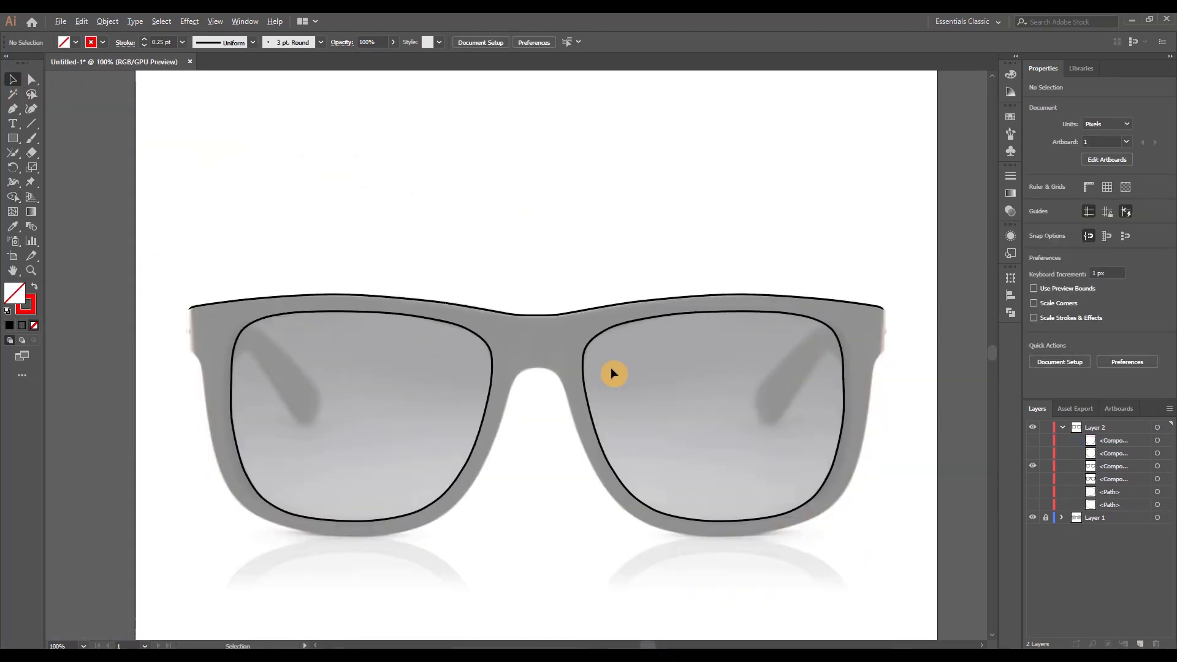
Delete the unwanted split outline pieces, keeping only the thin strip along the top edge.
click(32, 78)
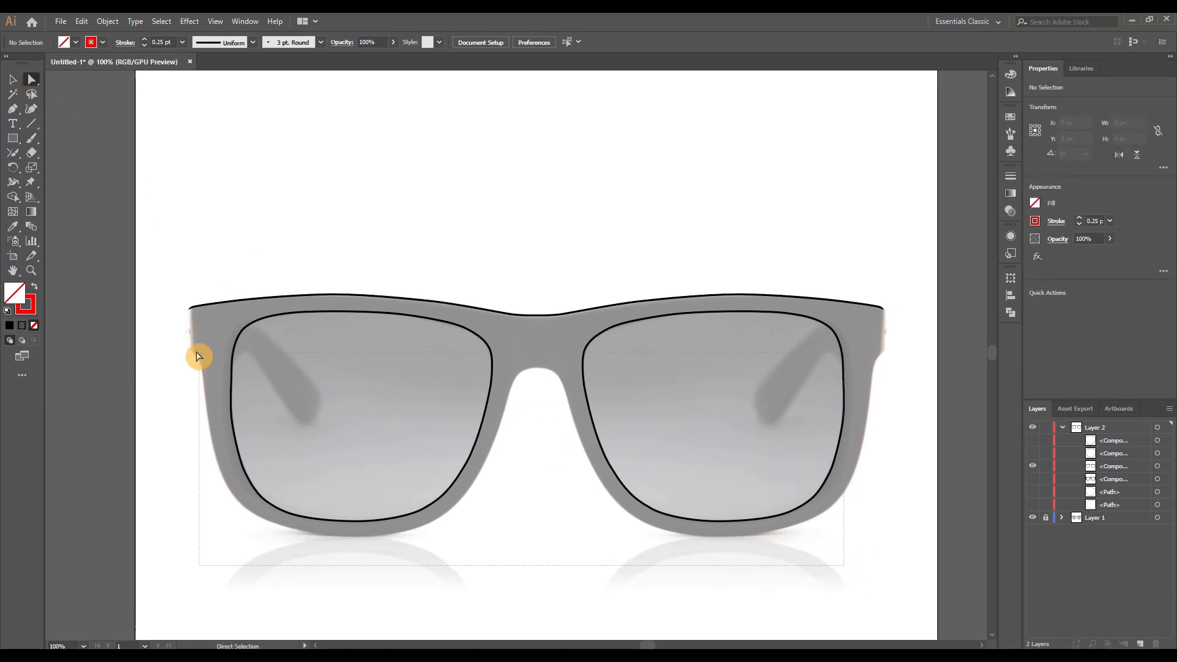
key(Delete)
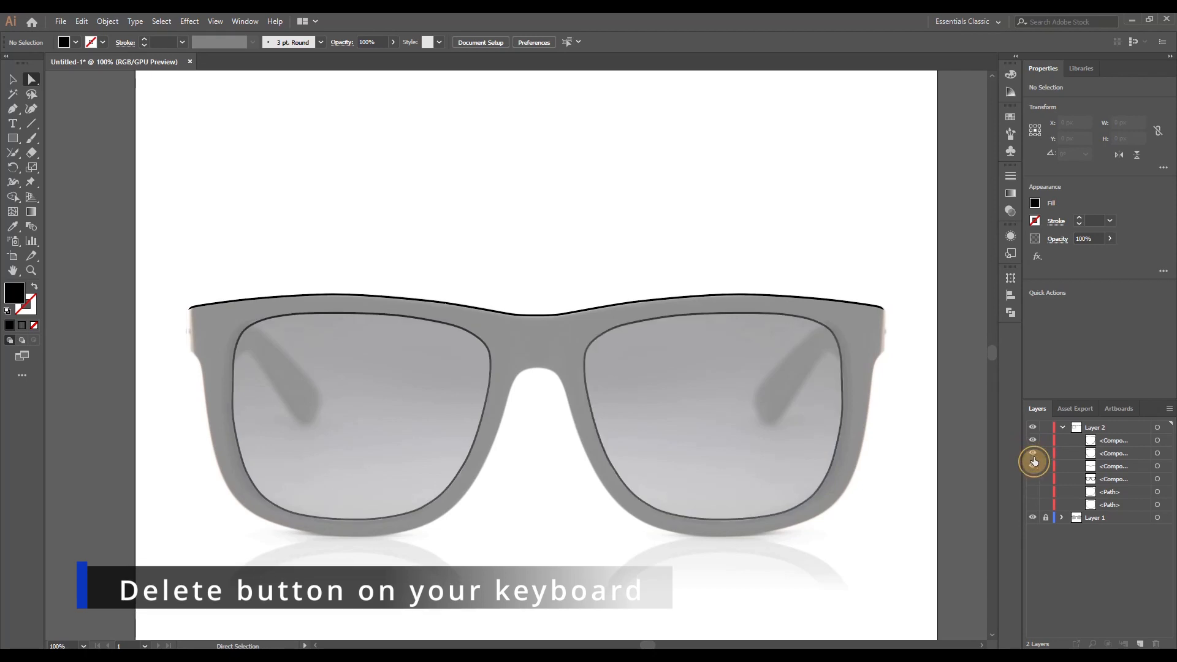
key(Delete)
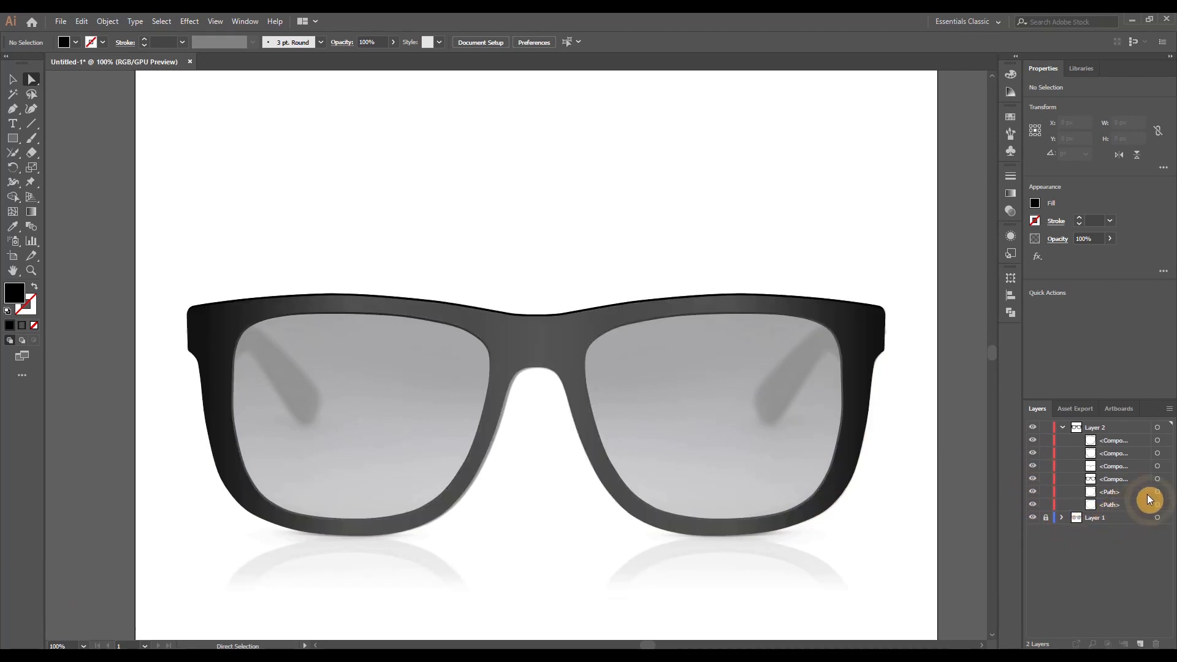
click(1114, 466)
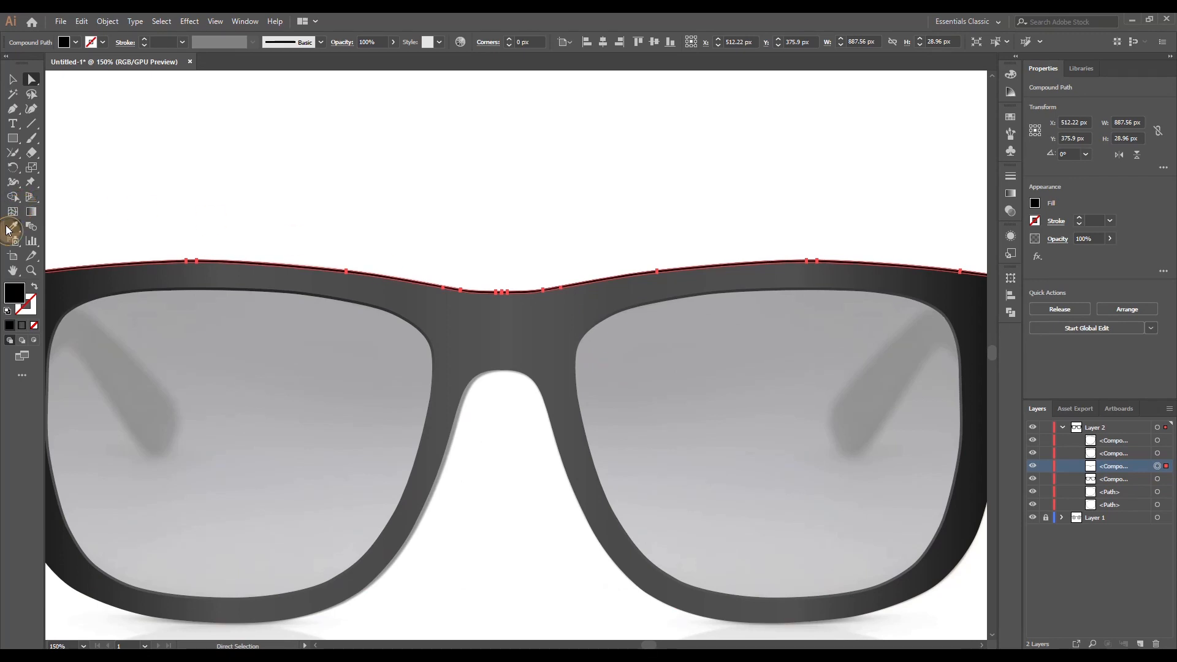
Brighten the top strip's gradient by 10% red, green and blue via Adjust Colors.
click(12, 212)
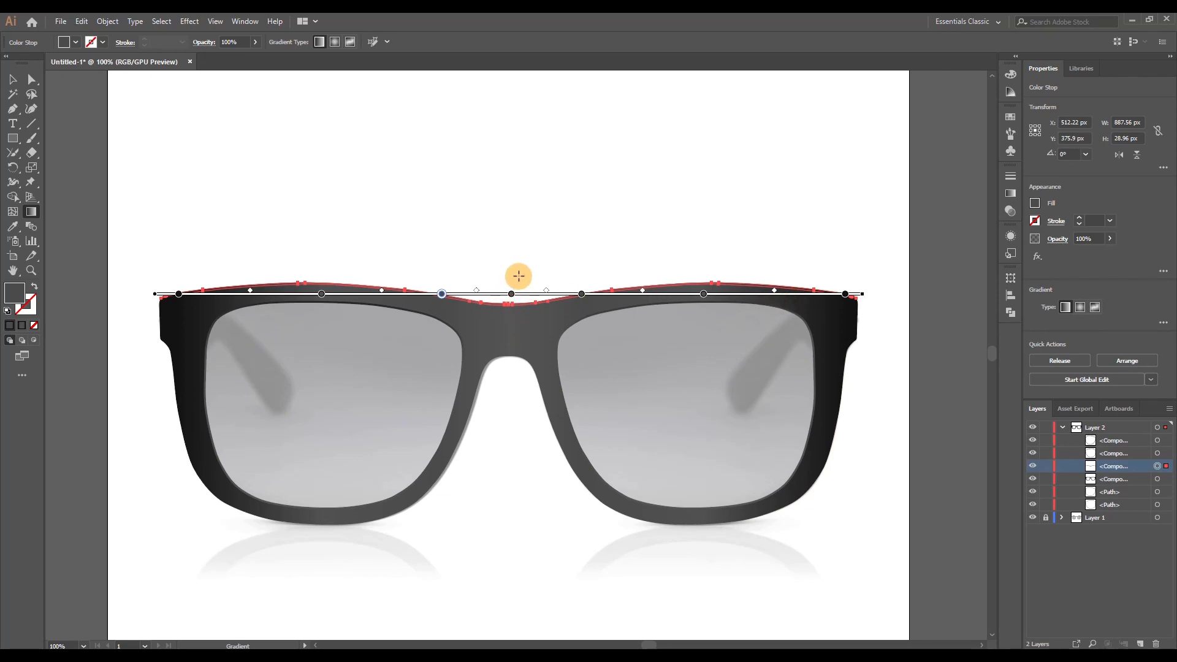
click(81, 21)
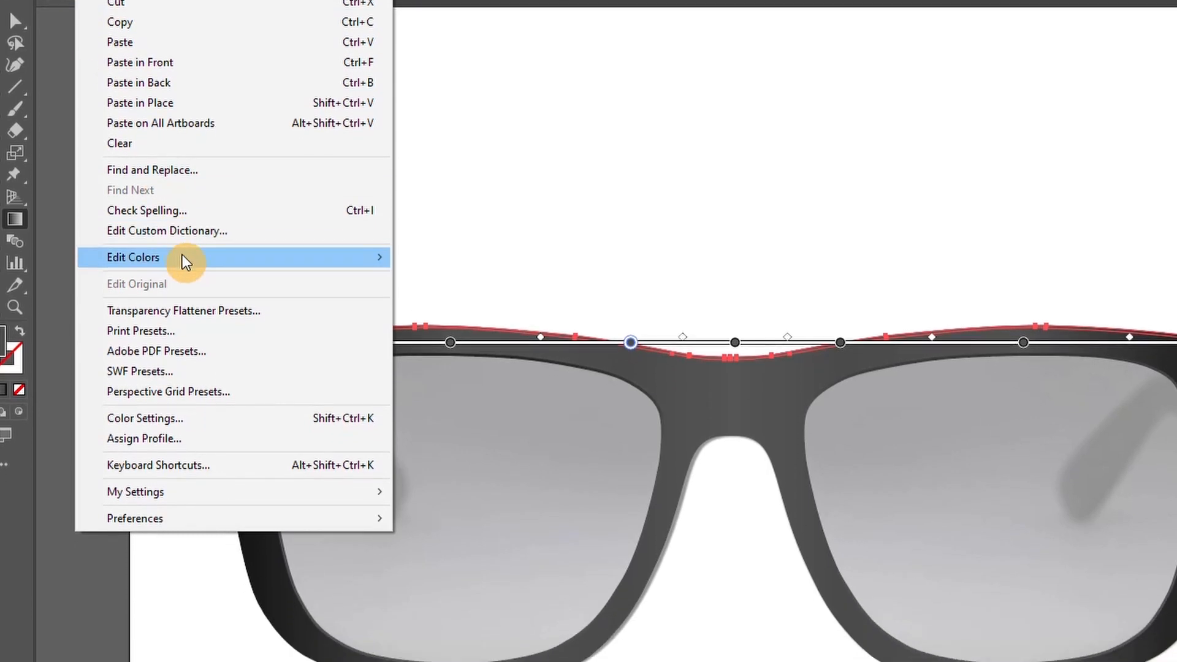
click(132, 256)
text(10)
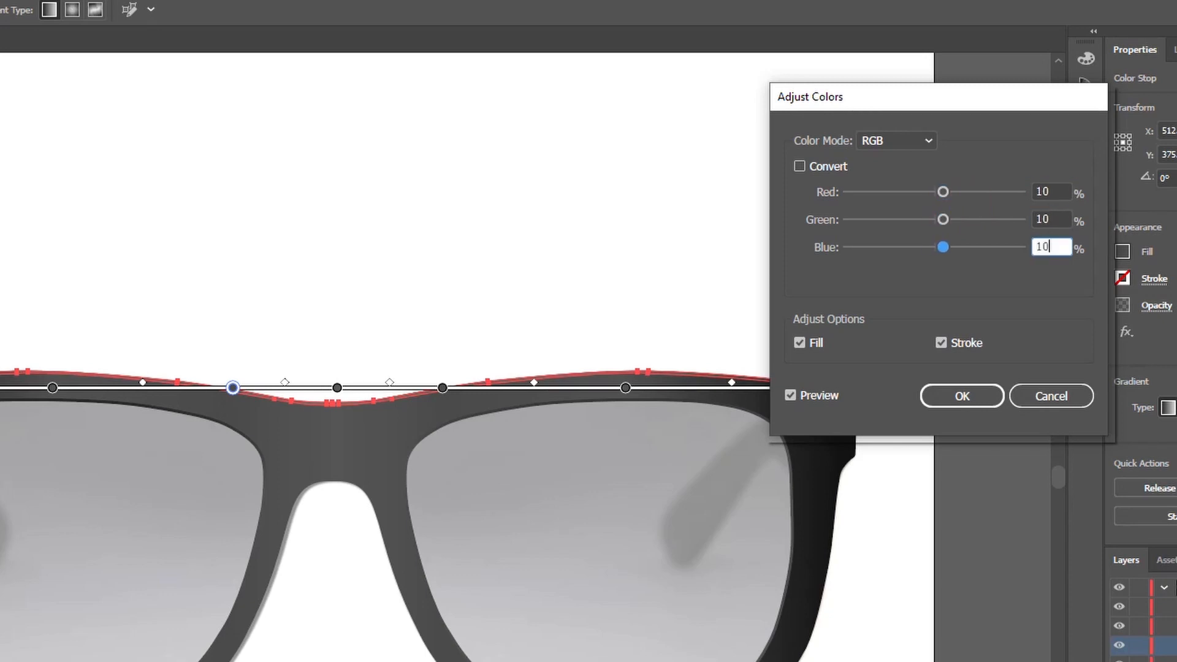
click(961, 397)
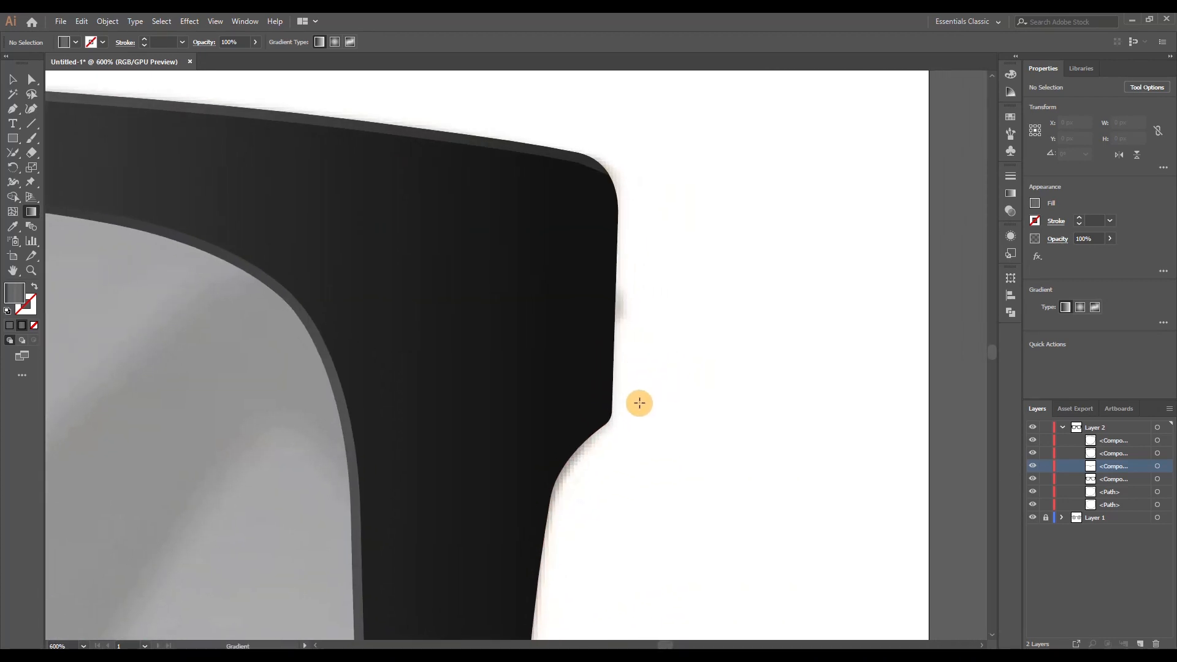
Draw a coloured dividing line and split the frame's outer temple edge into a sliver.
click(13, 122)
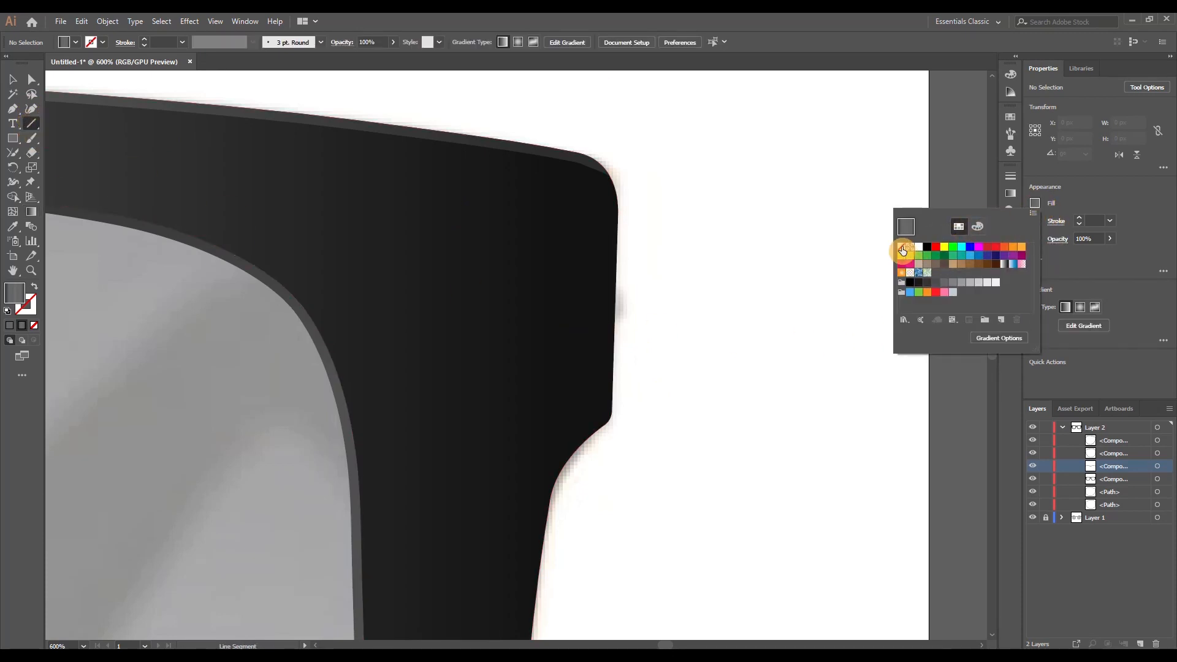
click(907, 250)
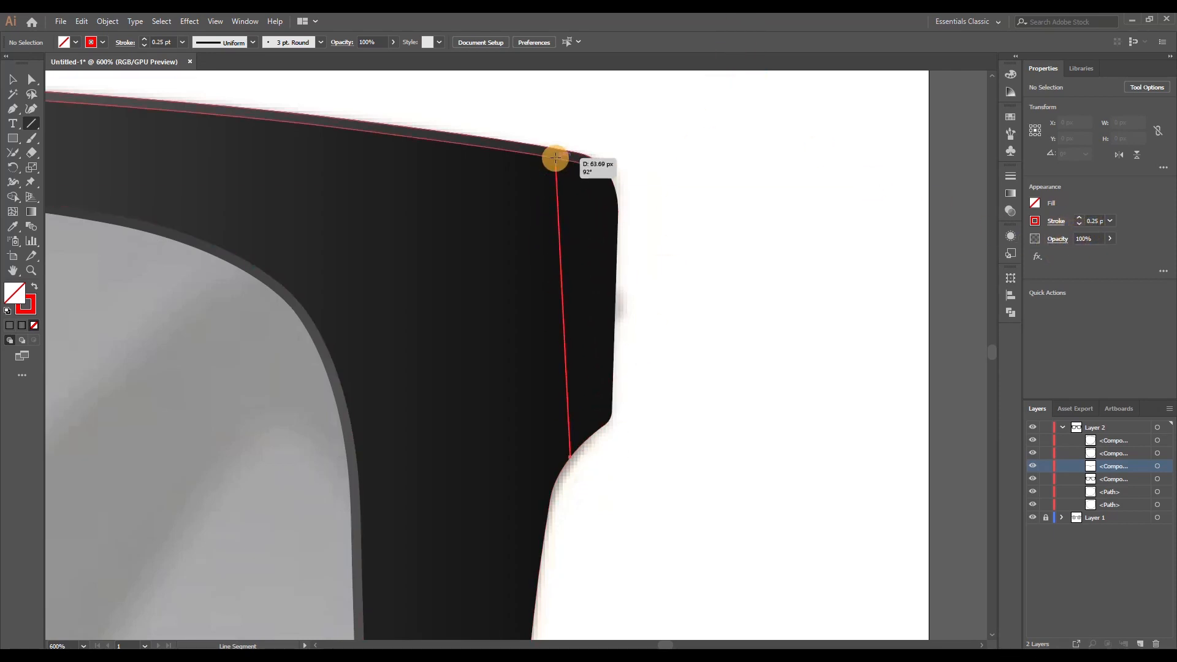
click(557, 155)
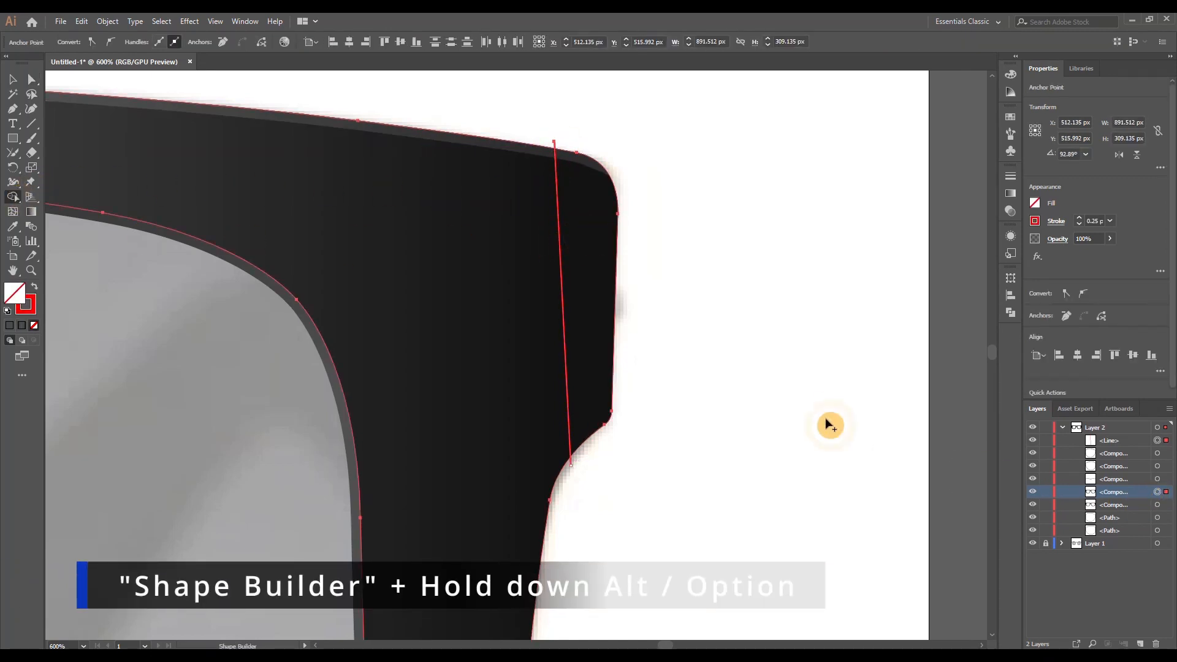
click(707, 326)
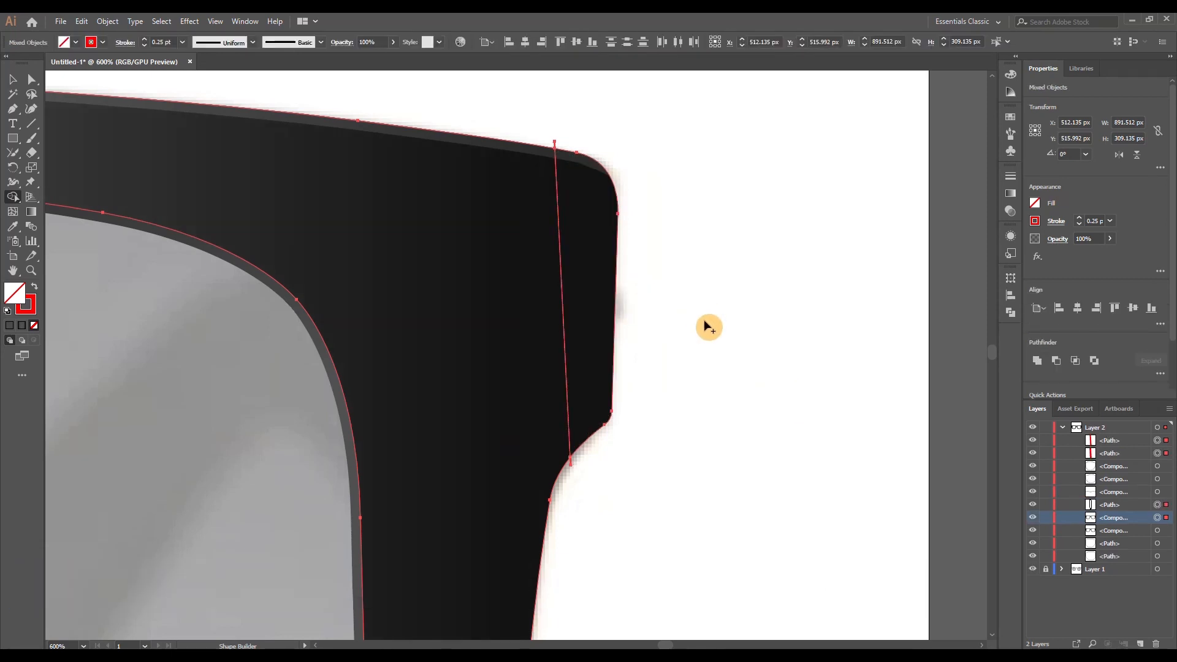
Select only the sliver path and copy another shape's appearance onto it with the Eyedropper.
click(1110, 504)
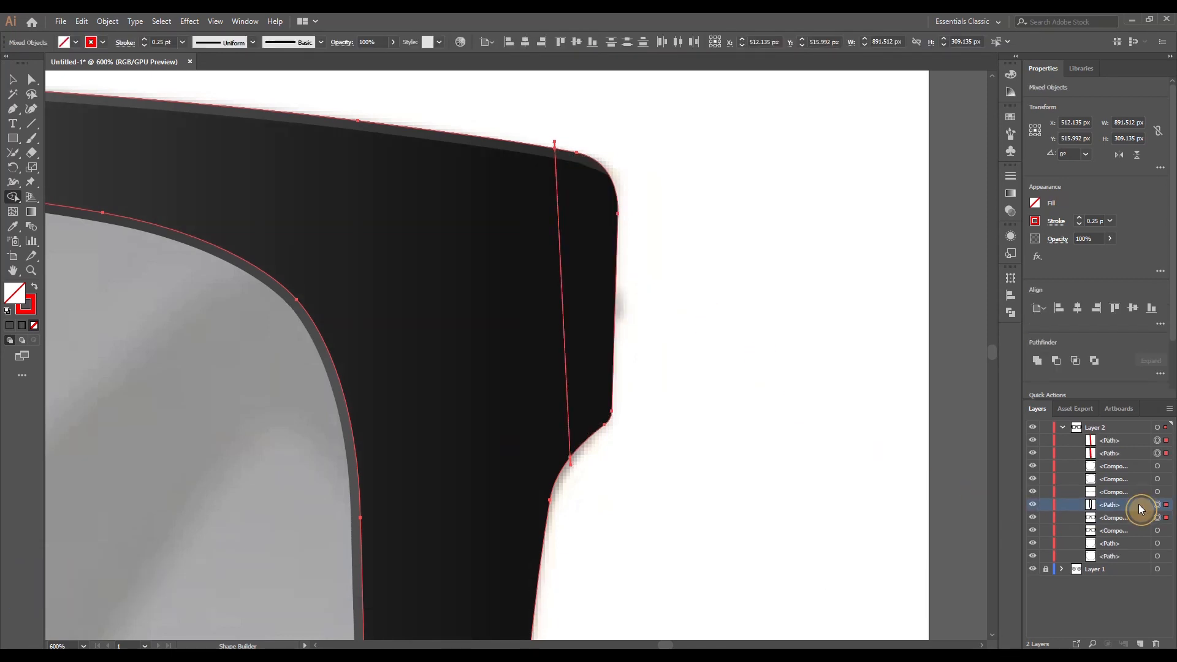
click(1112, 504)
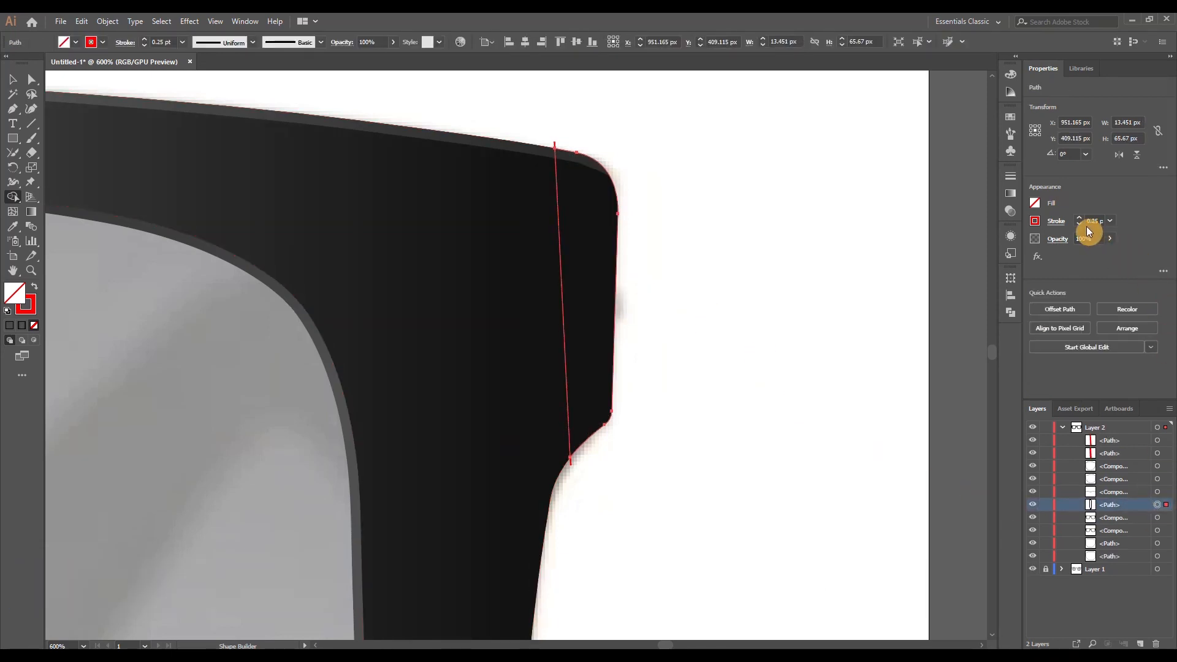
mouse_move(16, 136)
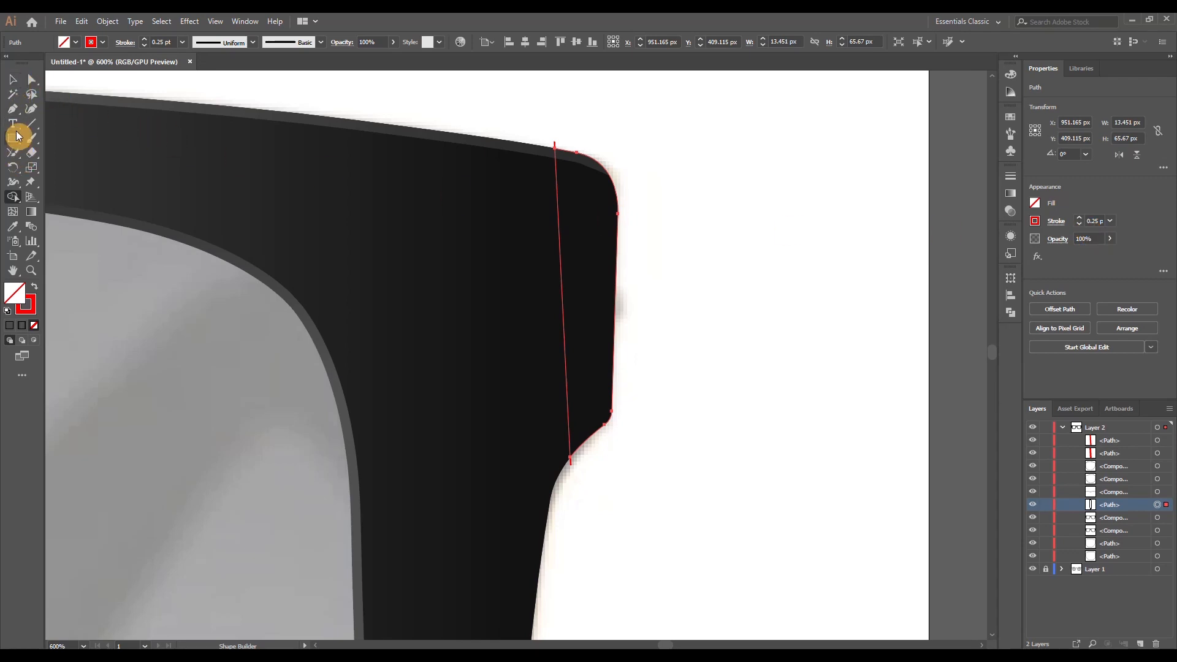
click(12, 225)
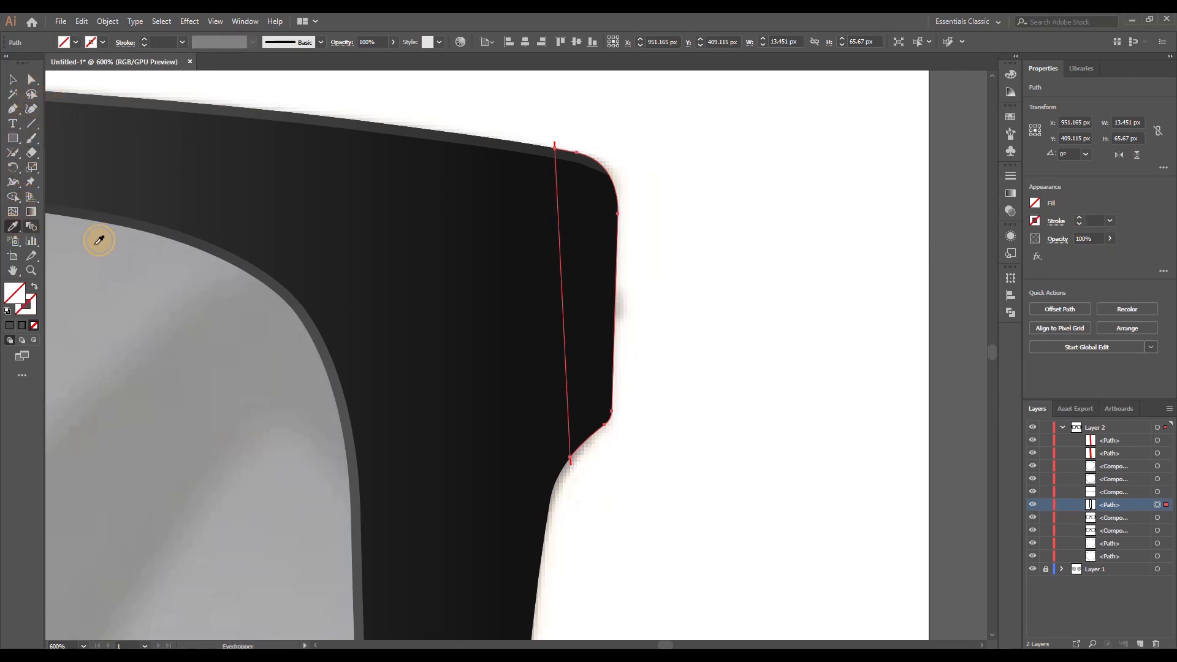
click(32, 210)
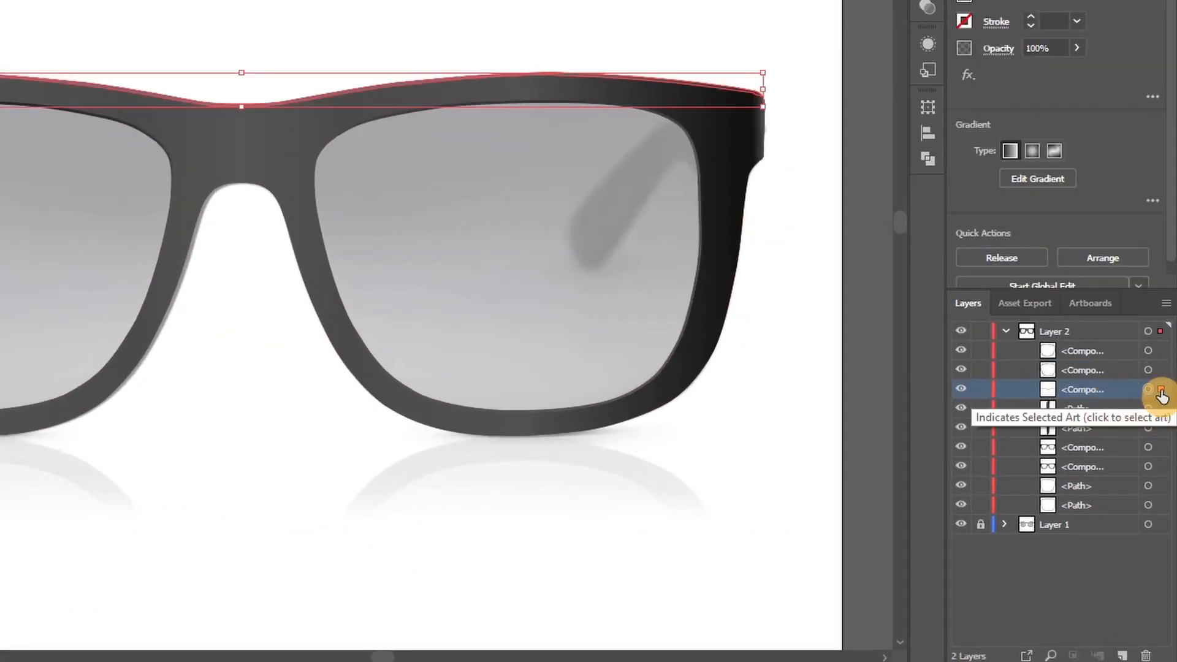
Add the remaining frame piece to the selection for the Frame group.
click(1149, 389)
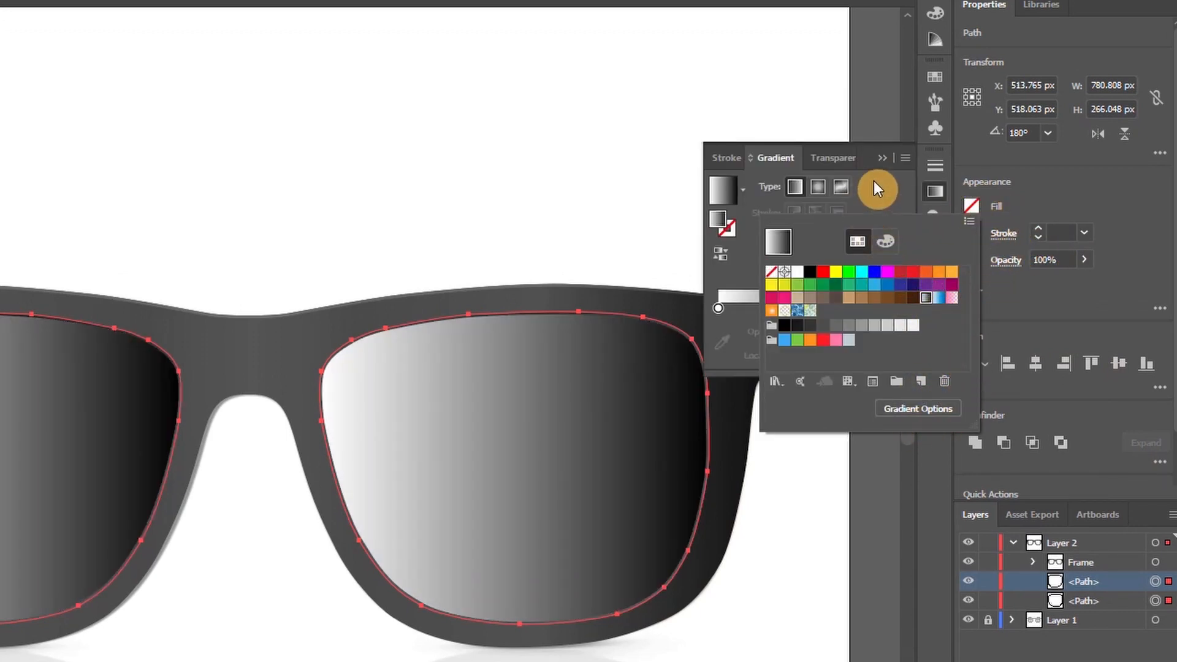
Set the lens gradient to 90° with the light stop dark grey, and adjust lens opacity.
click(876, 188)
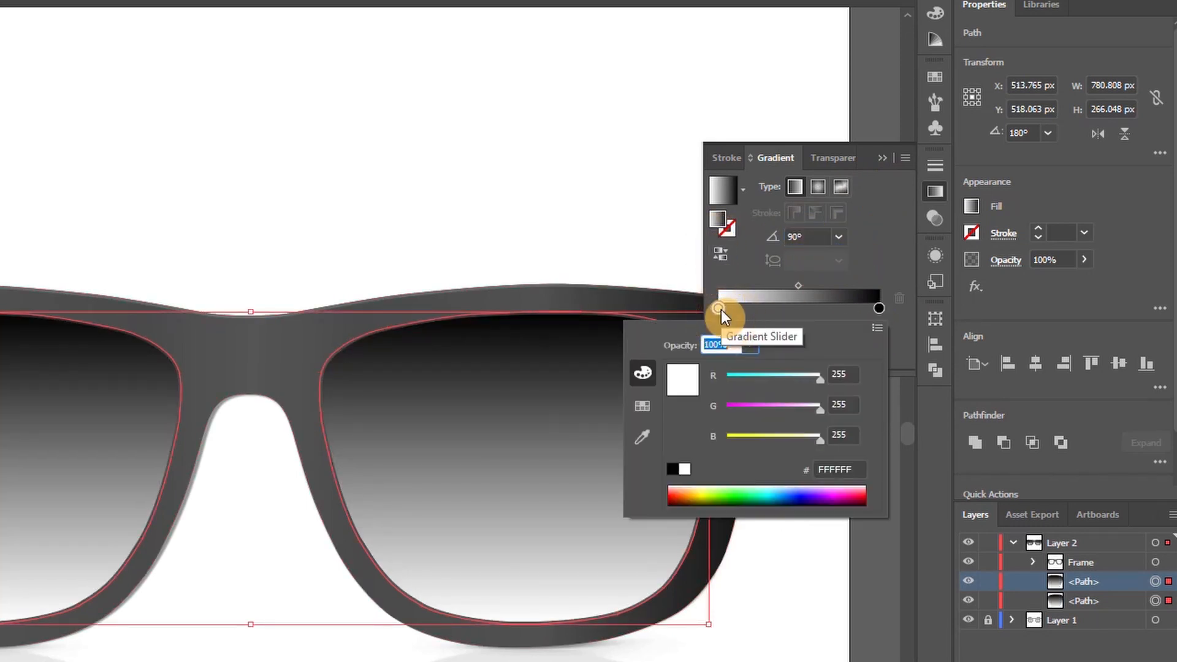
click(641, 406)
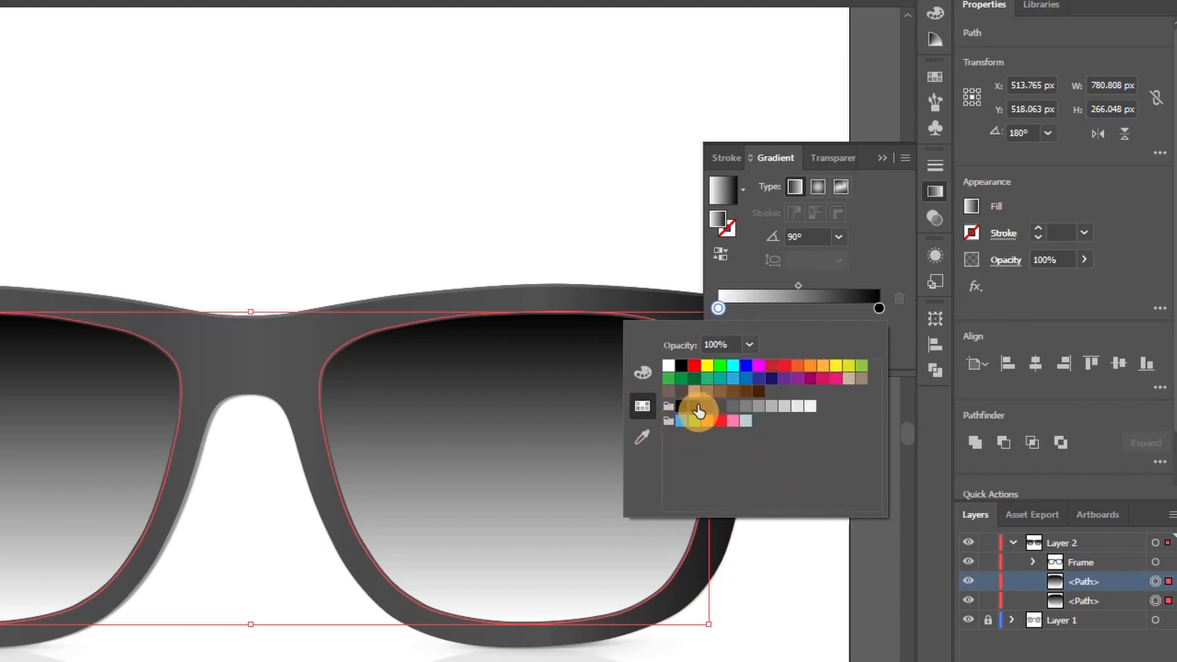
click(694, 406)
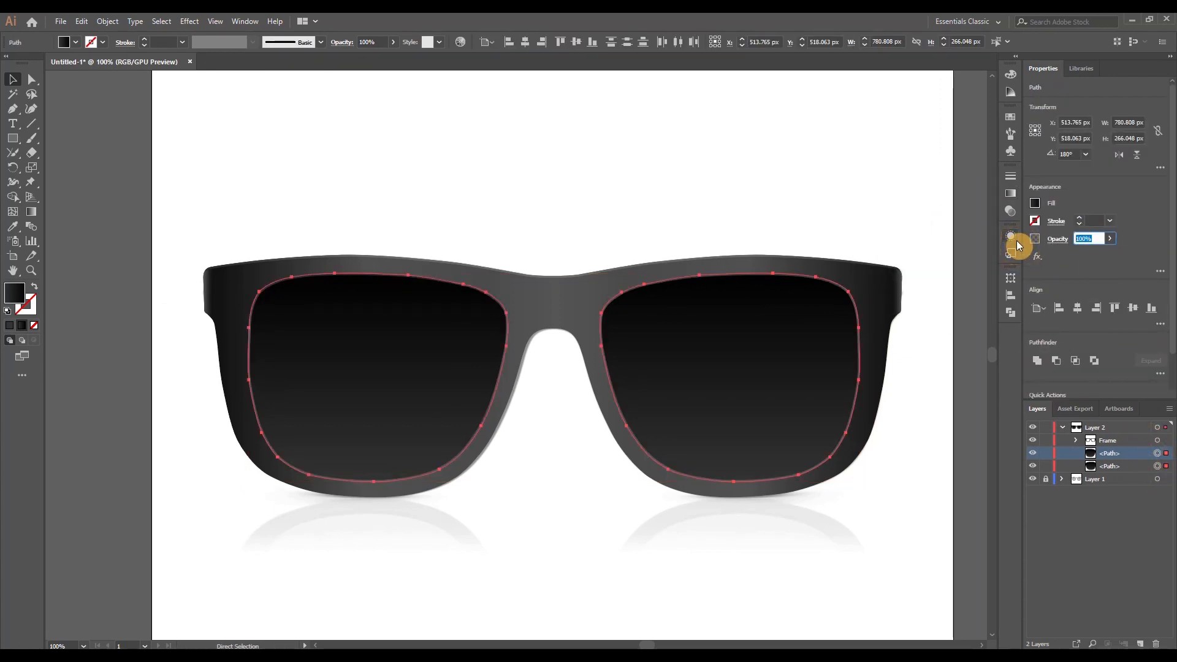
click(713, 533)
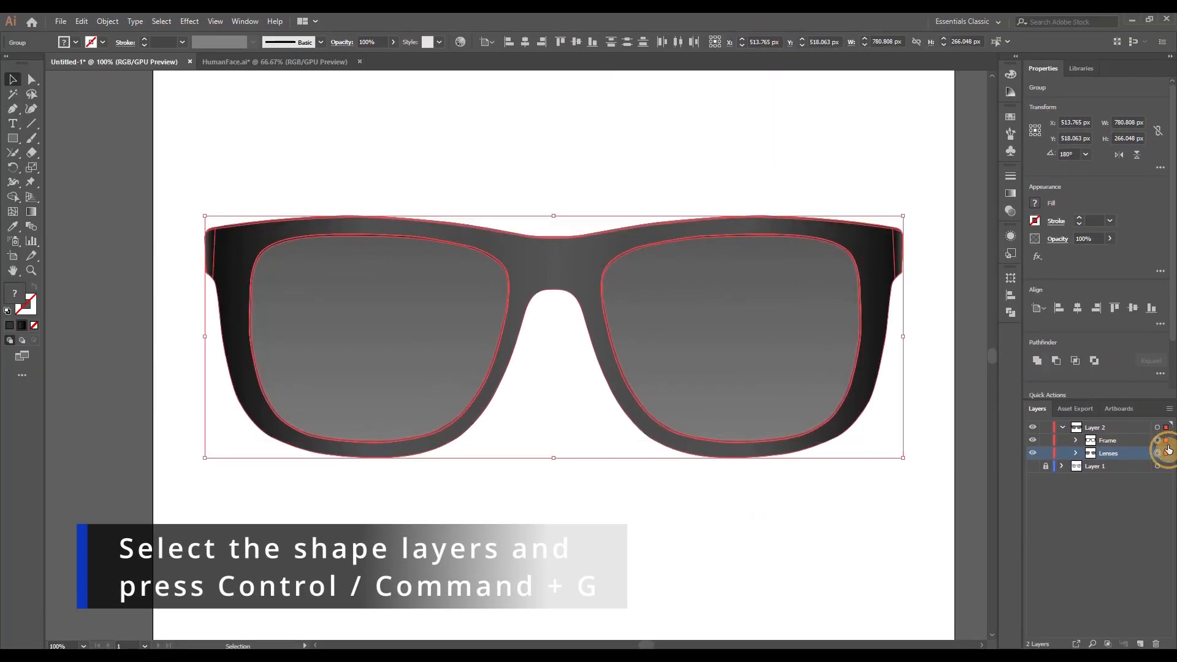
Group the Frame and Lenses groups into one sunglasses object with Ctrl+G.
key(ctrl+g)
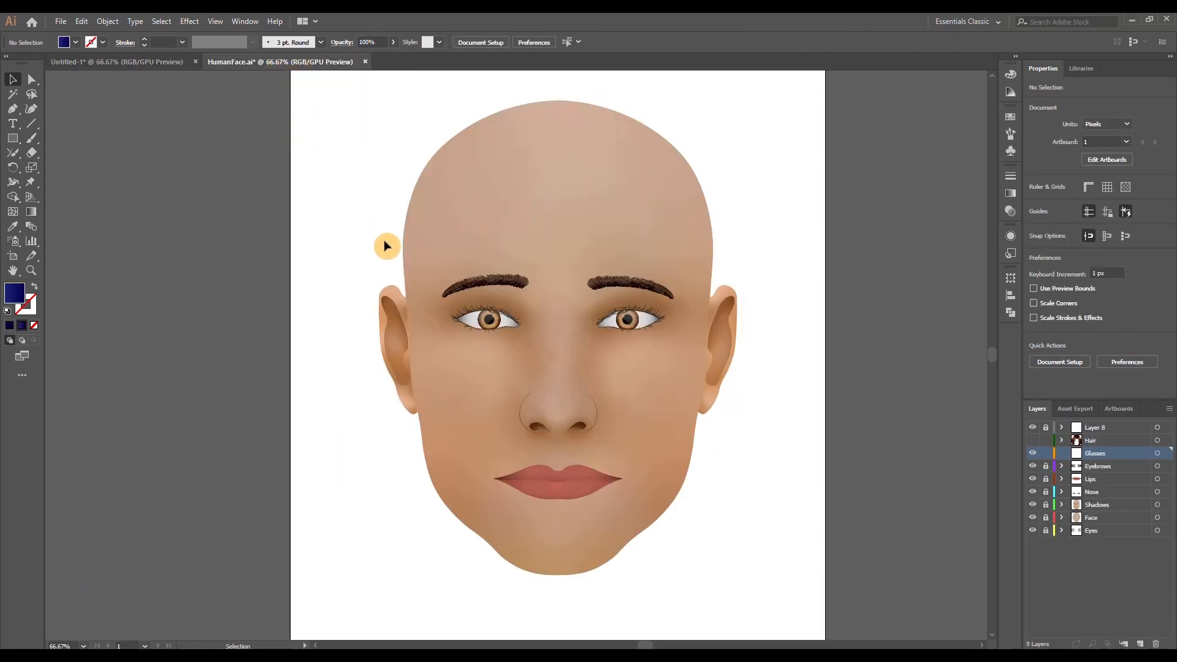
mouse_move(388, 241)
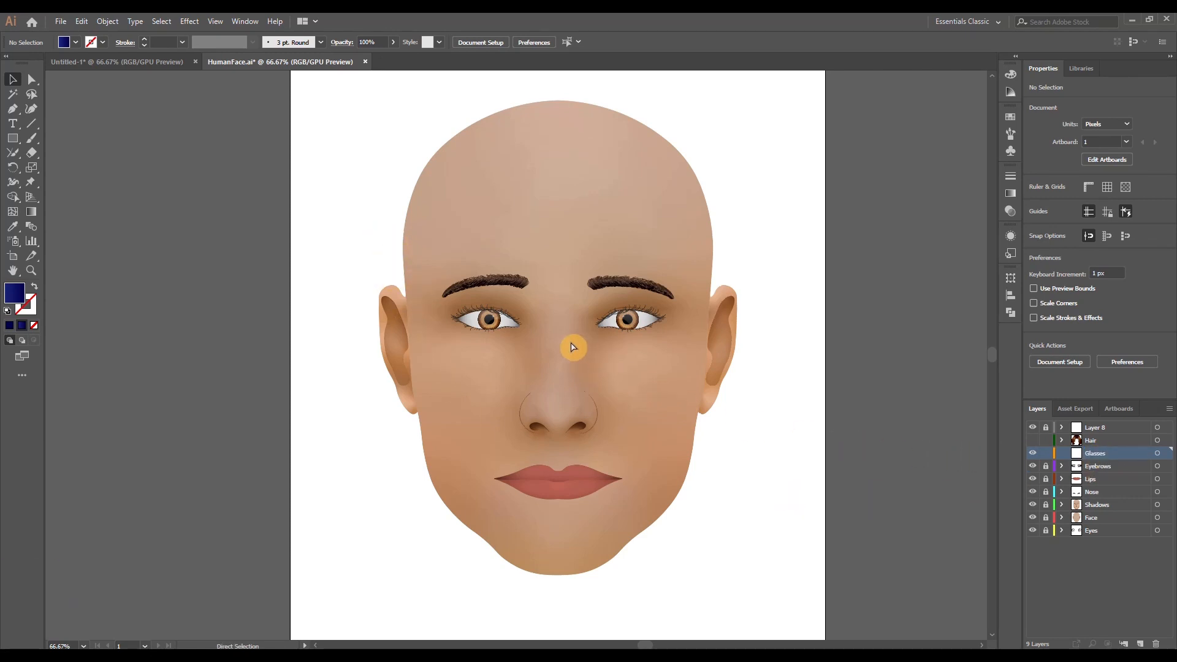
Paste the sunglasses over the face's eyes on the Glasses layer and select the frame.
click(573, 347)
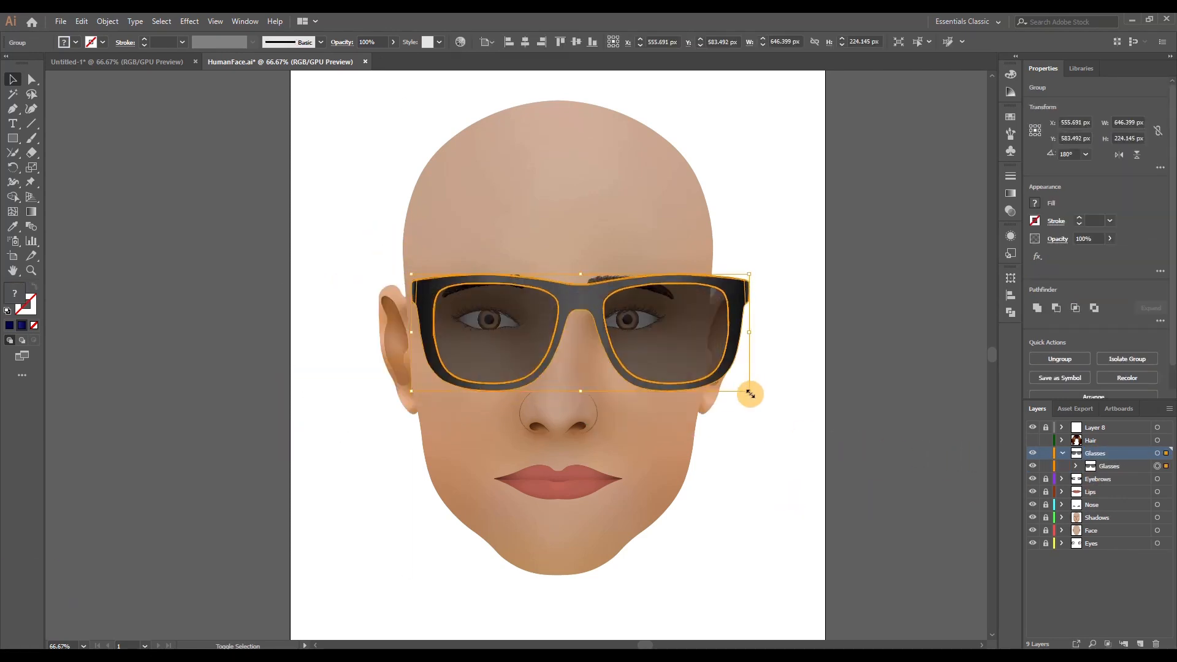
key(ctrl+v)
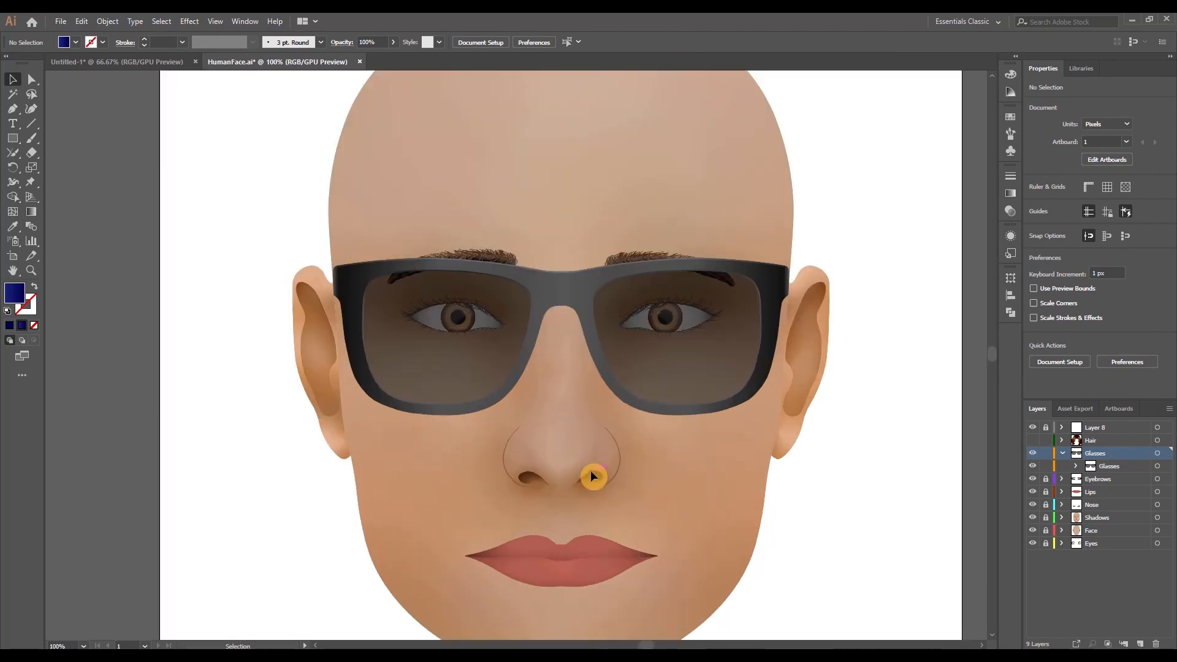
click(1075, 466)
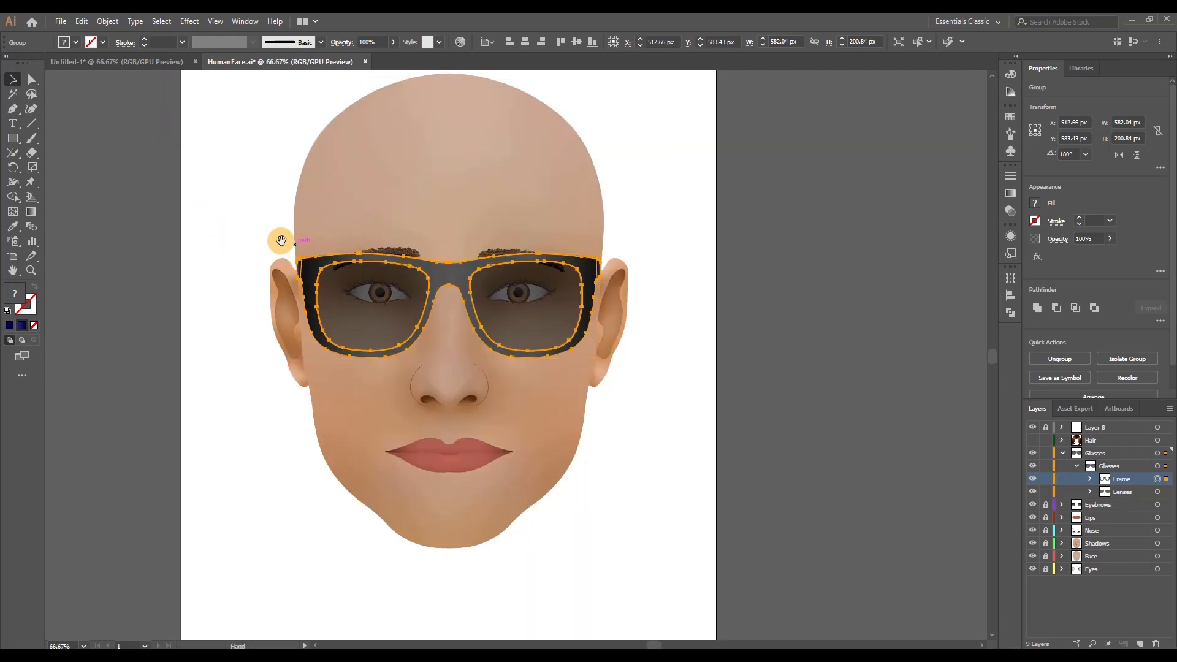
Recolour the Frame group purple via Adjust Color Balance, raising Blue with Preview on.
click(107, 21)
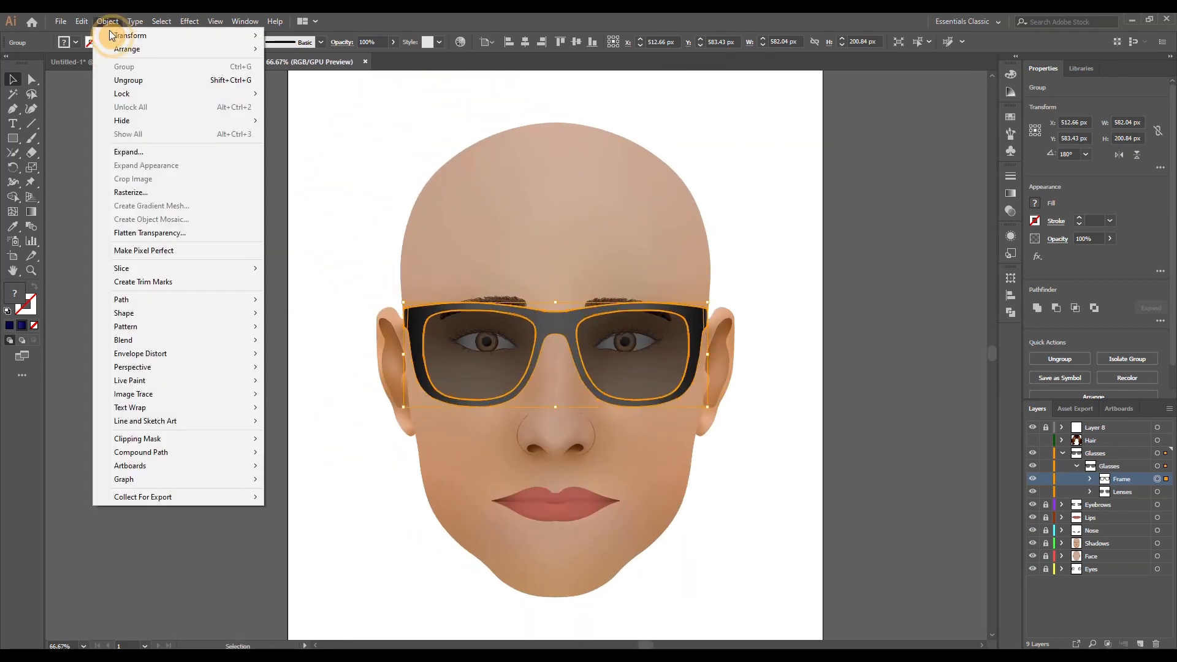
click(81, 21)
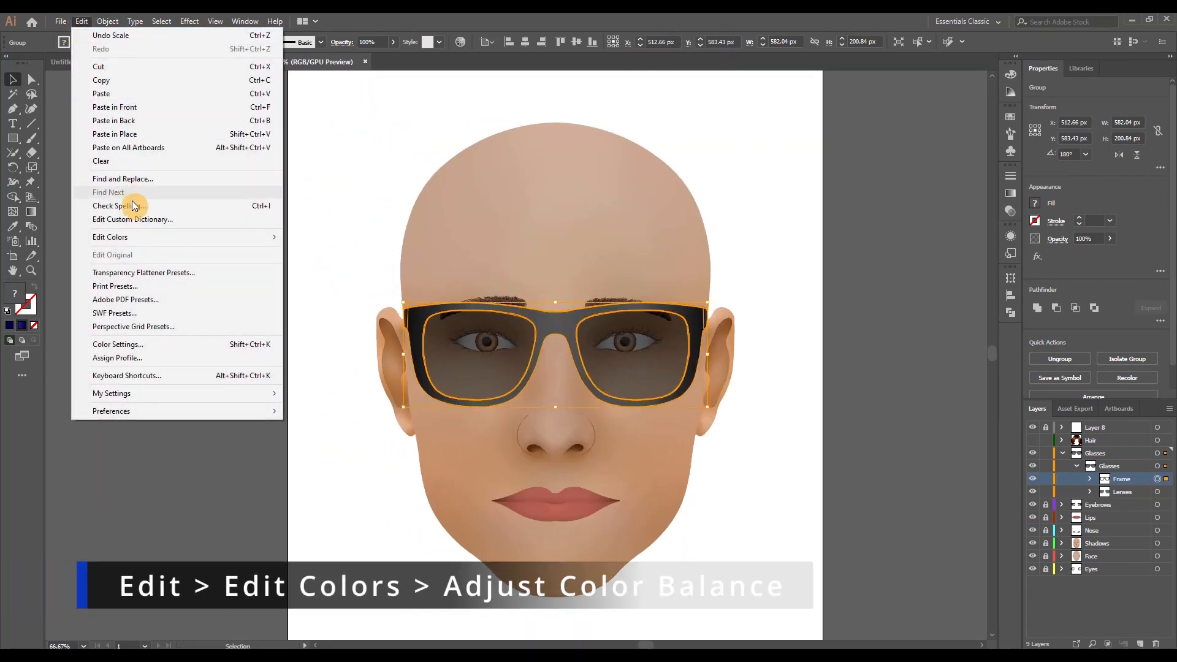
click(109, 237)
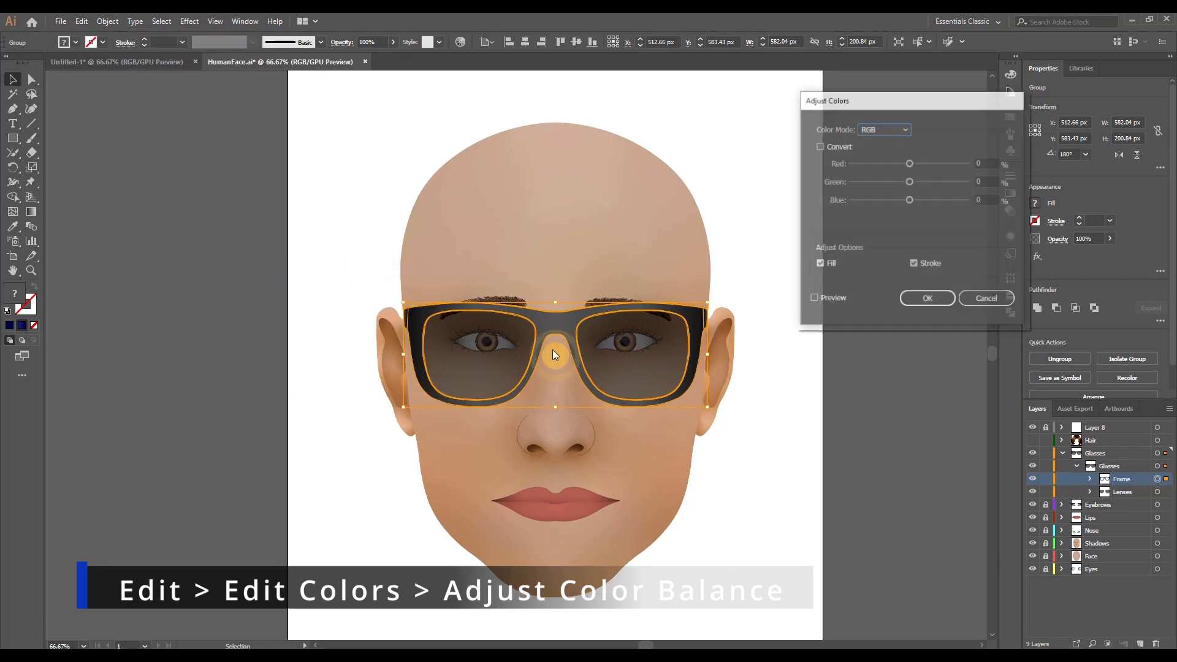
click(815, 298)
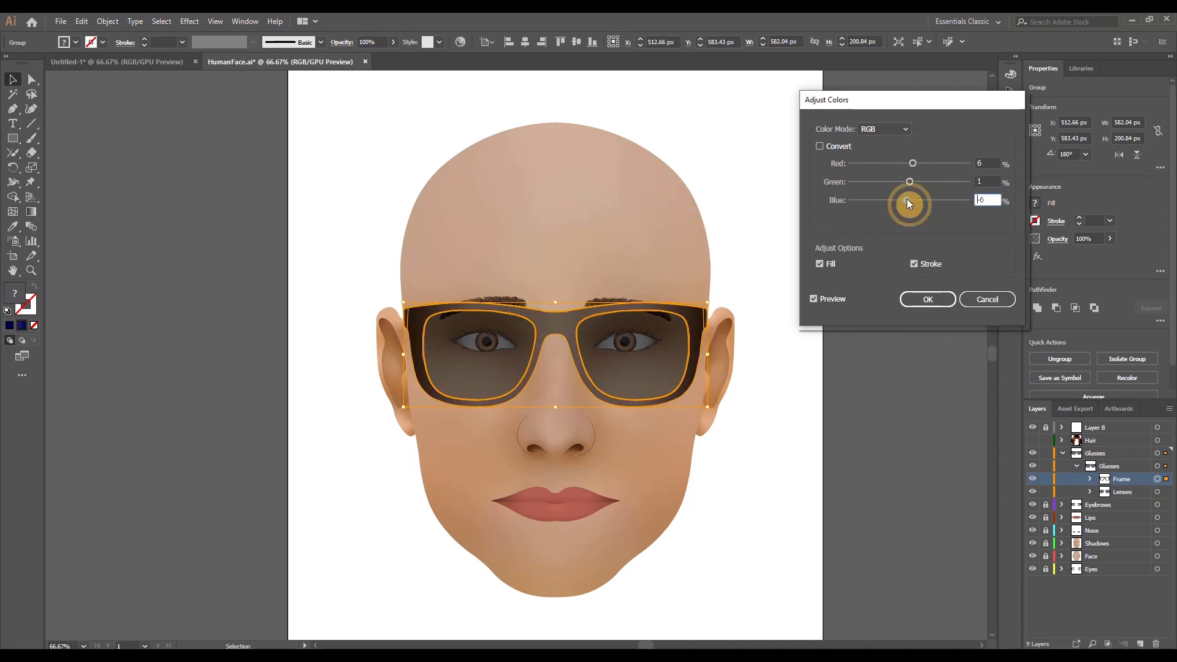
click(927, 300)
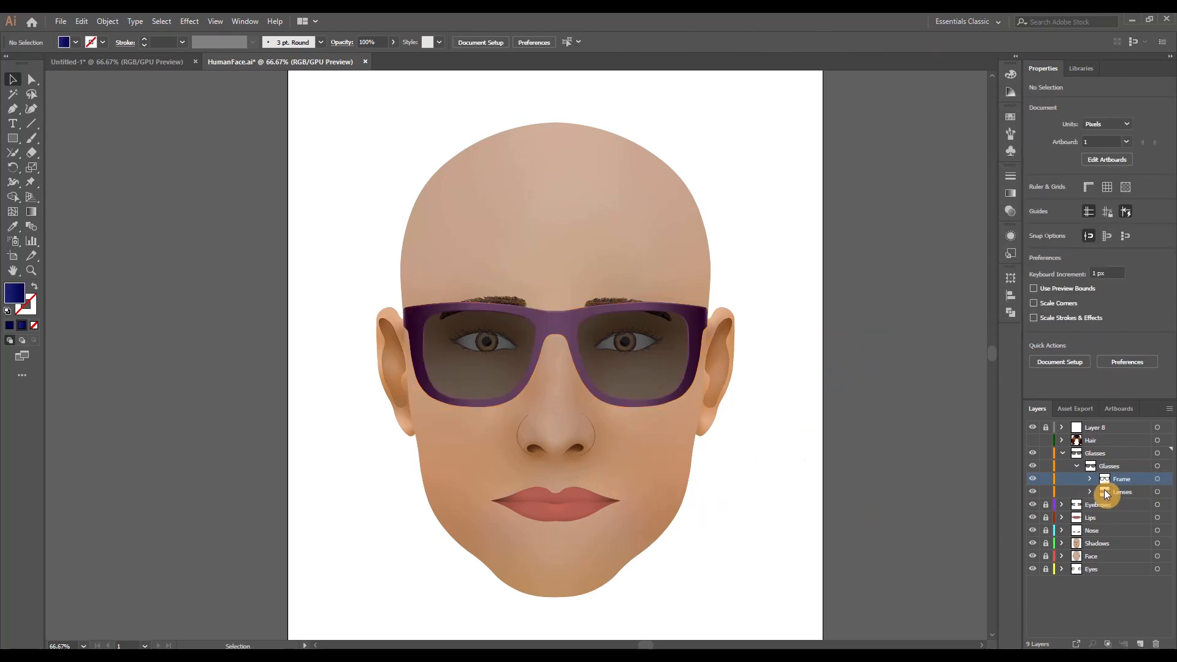
Tint the Lenses group dark purple via Adjust Color Balance to match the frame.
click(1122, 492)
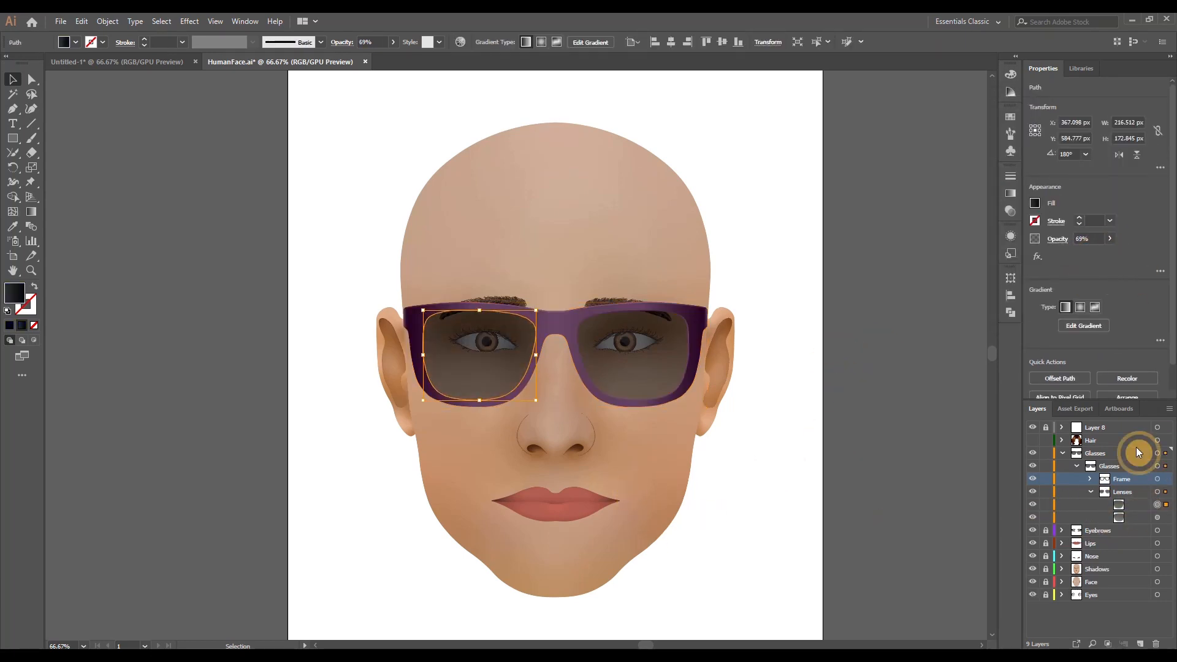
click(81, 21)
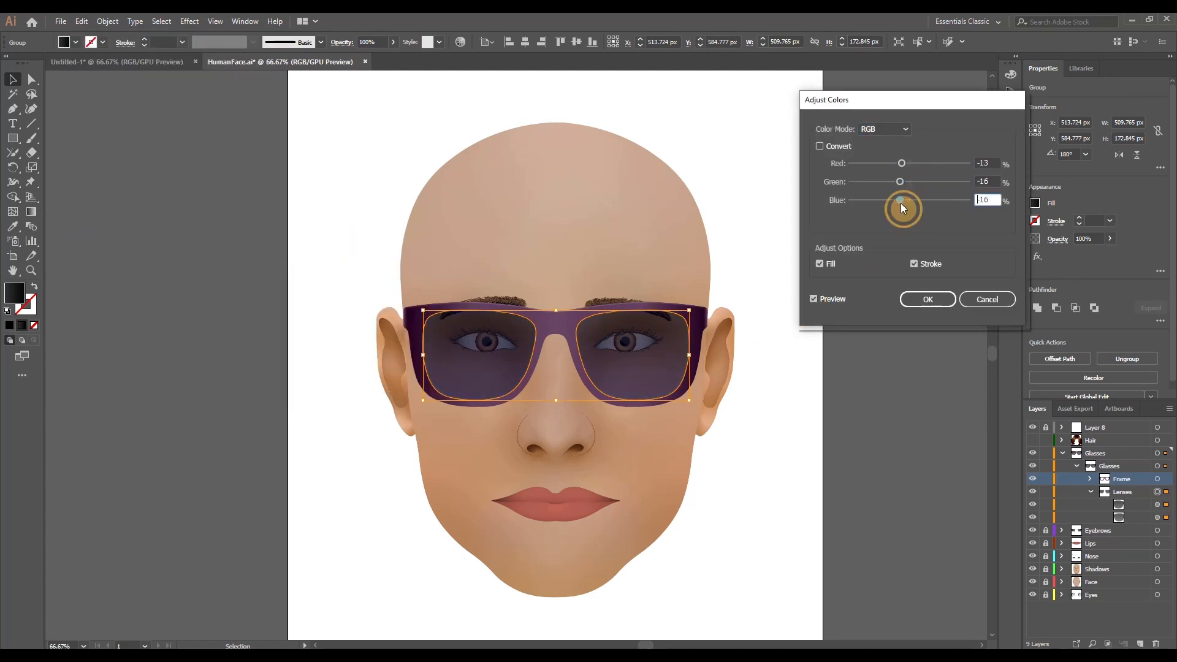
click(927, 300)
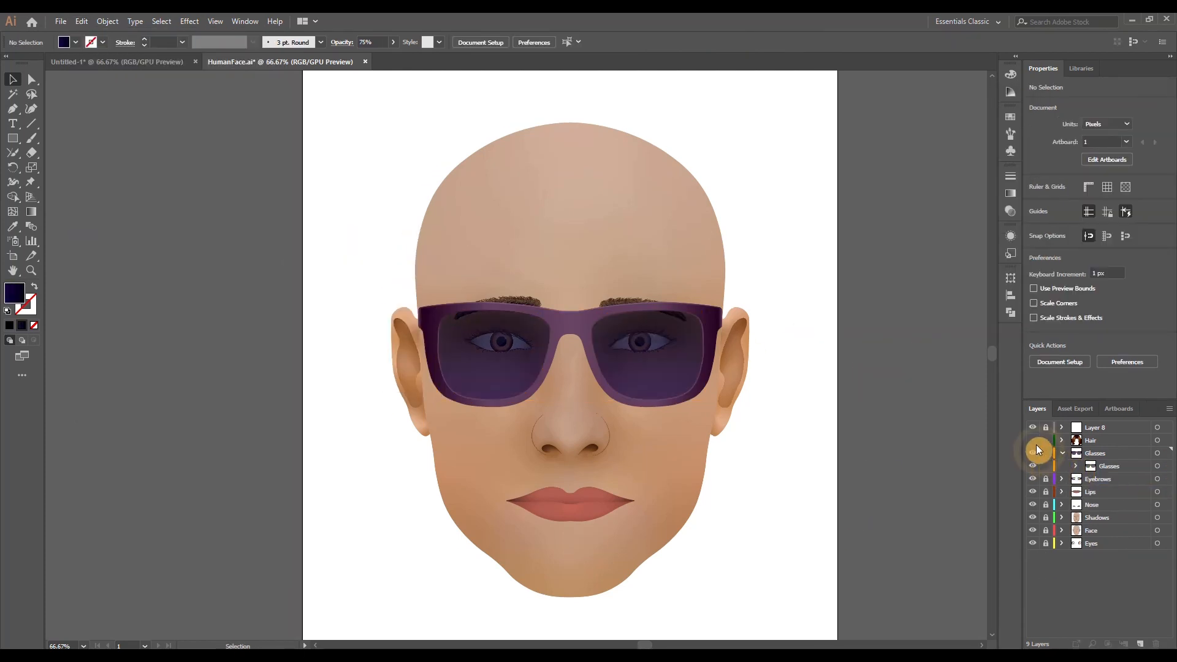
click(1032, 440)
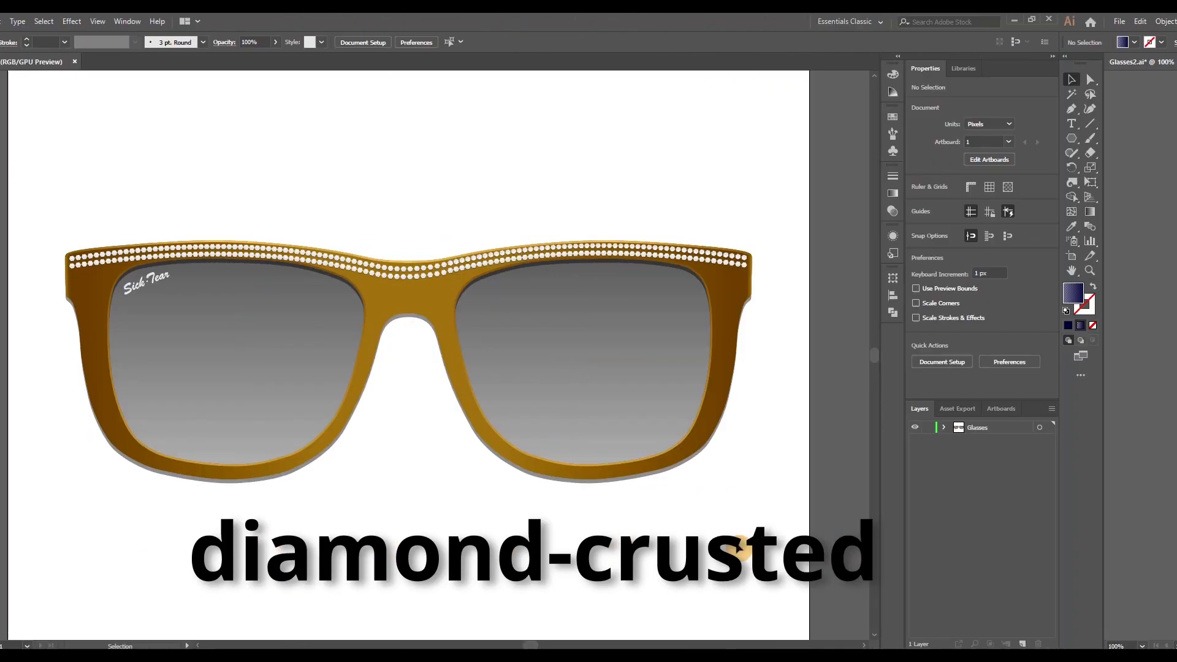
click(279, 61)
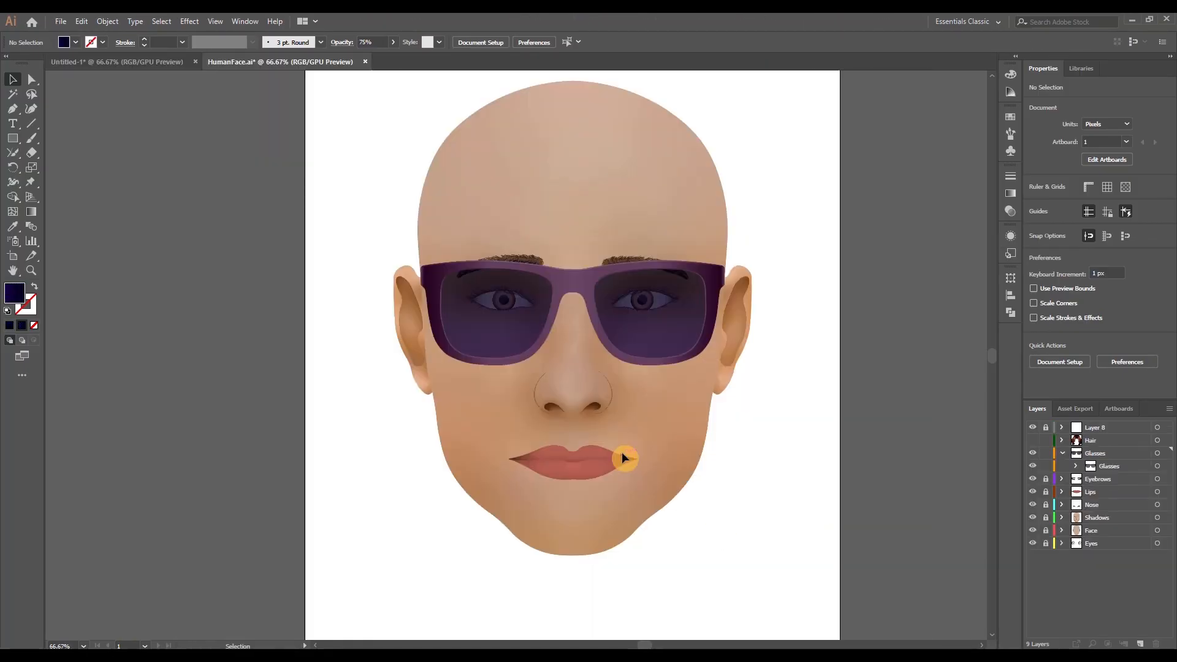